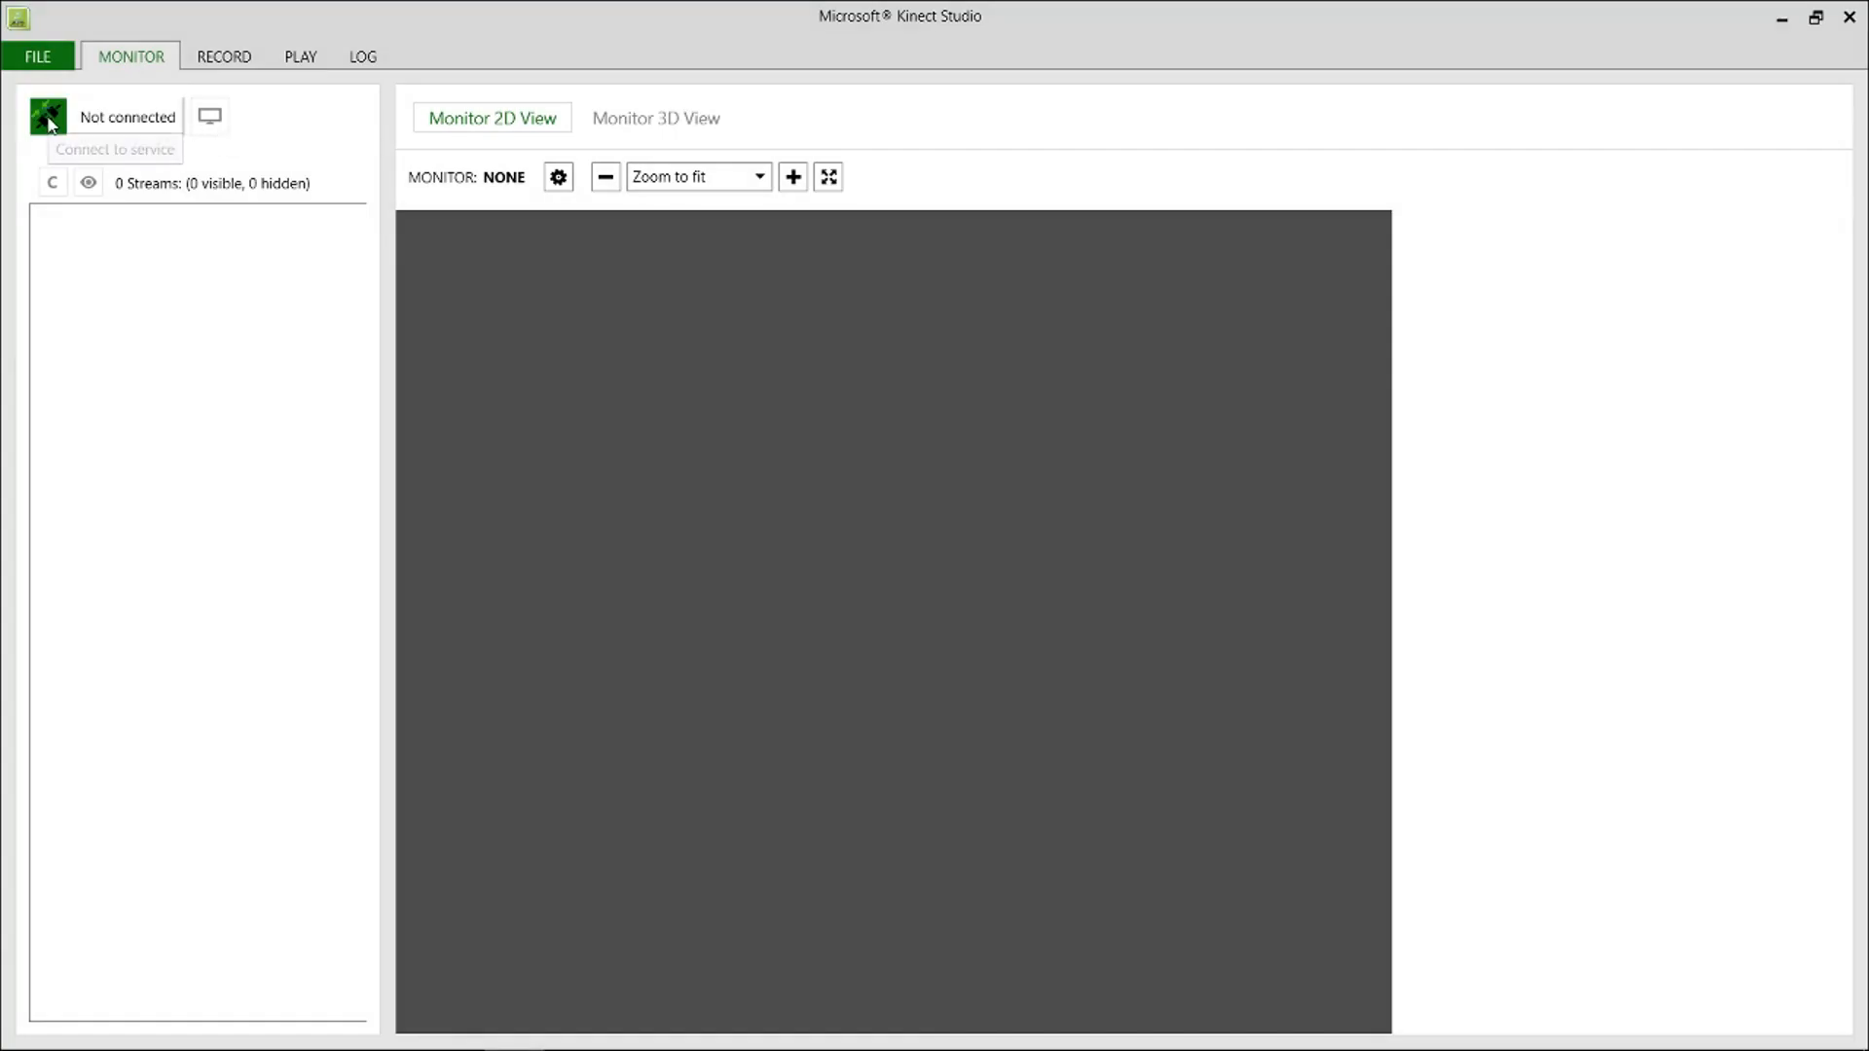
Step: Connect Kinect Studio's Monitor to the Kinect service
{"action": "left_click", "coordinate": [47, 117]}
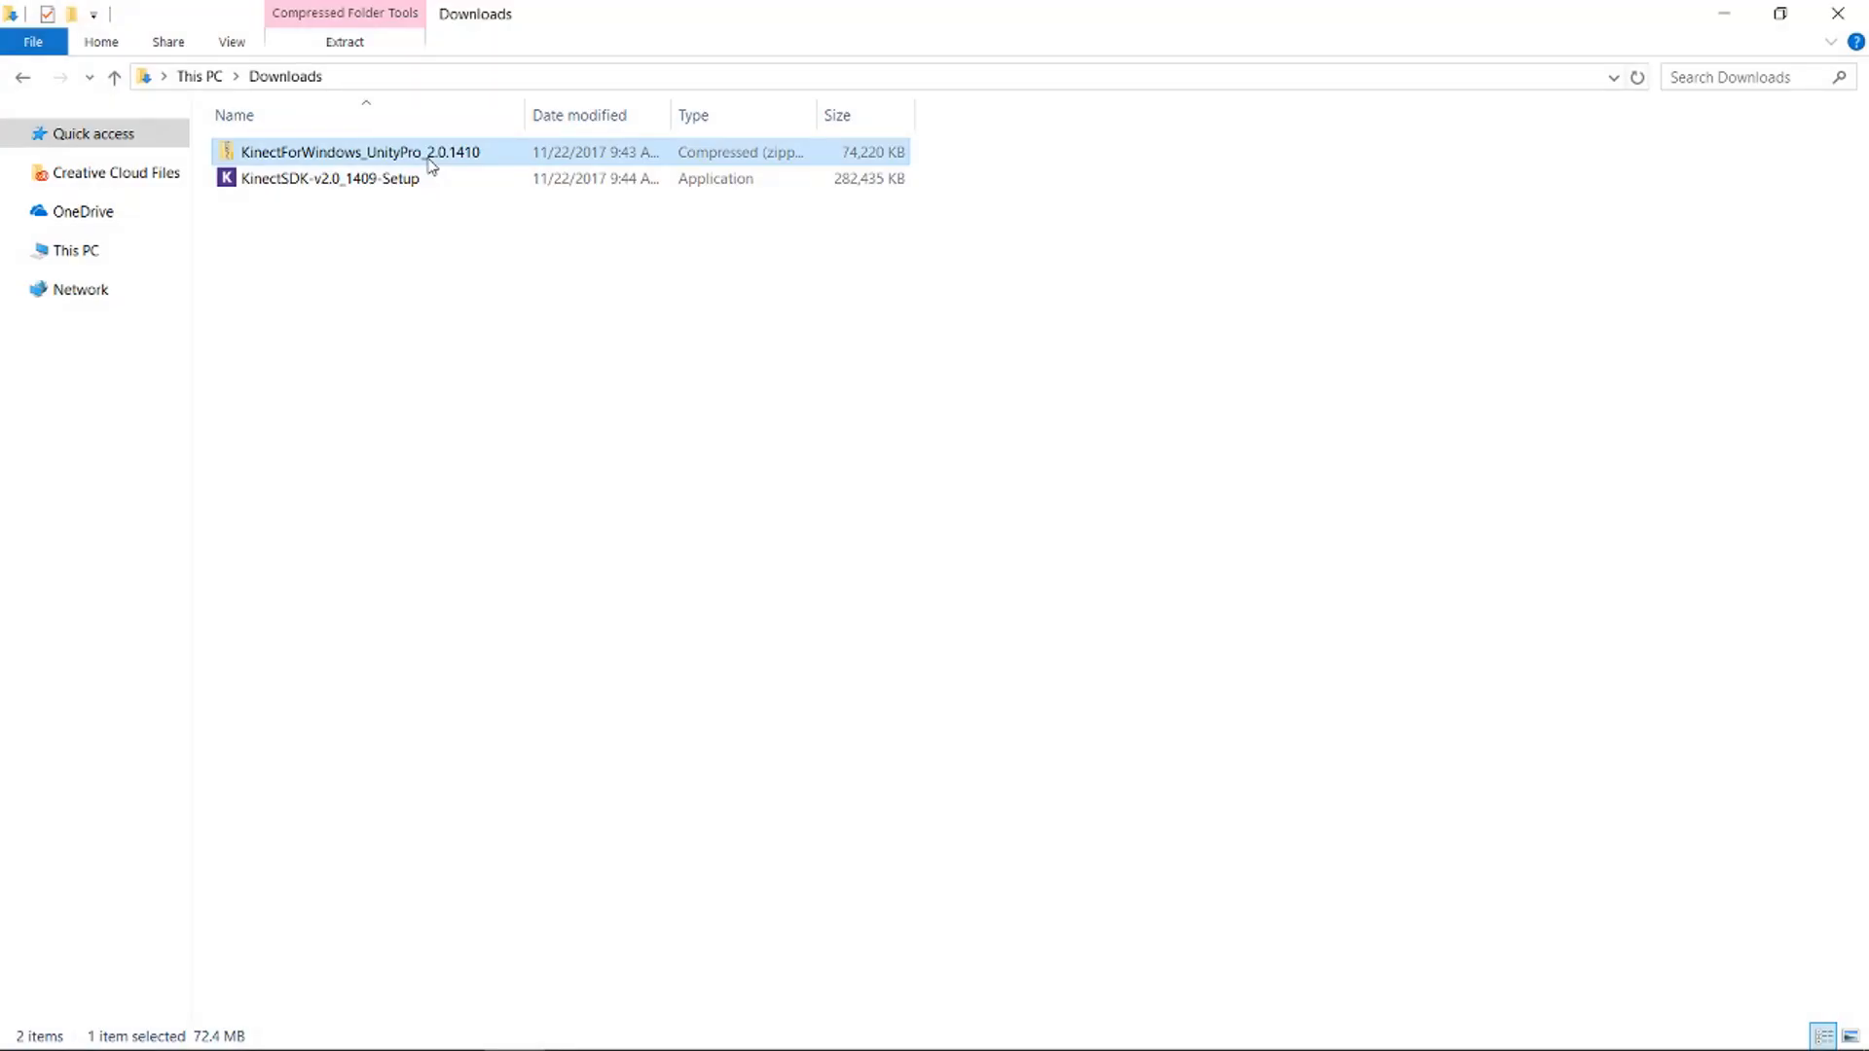
Step: Browse the KinectForWindows_UnityPro_2.0.1410 archive, viewing the KinectView sample and Kinect.2.0.1410.19000 package
{"action": "double_click", "coordinate": [343, 152]}
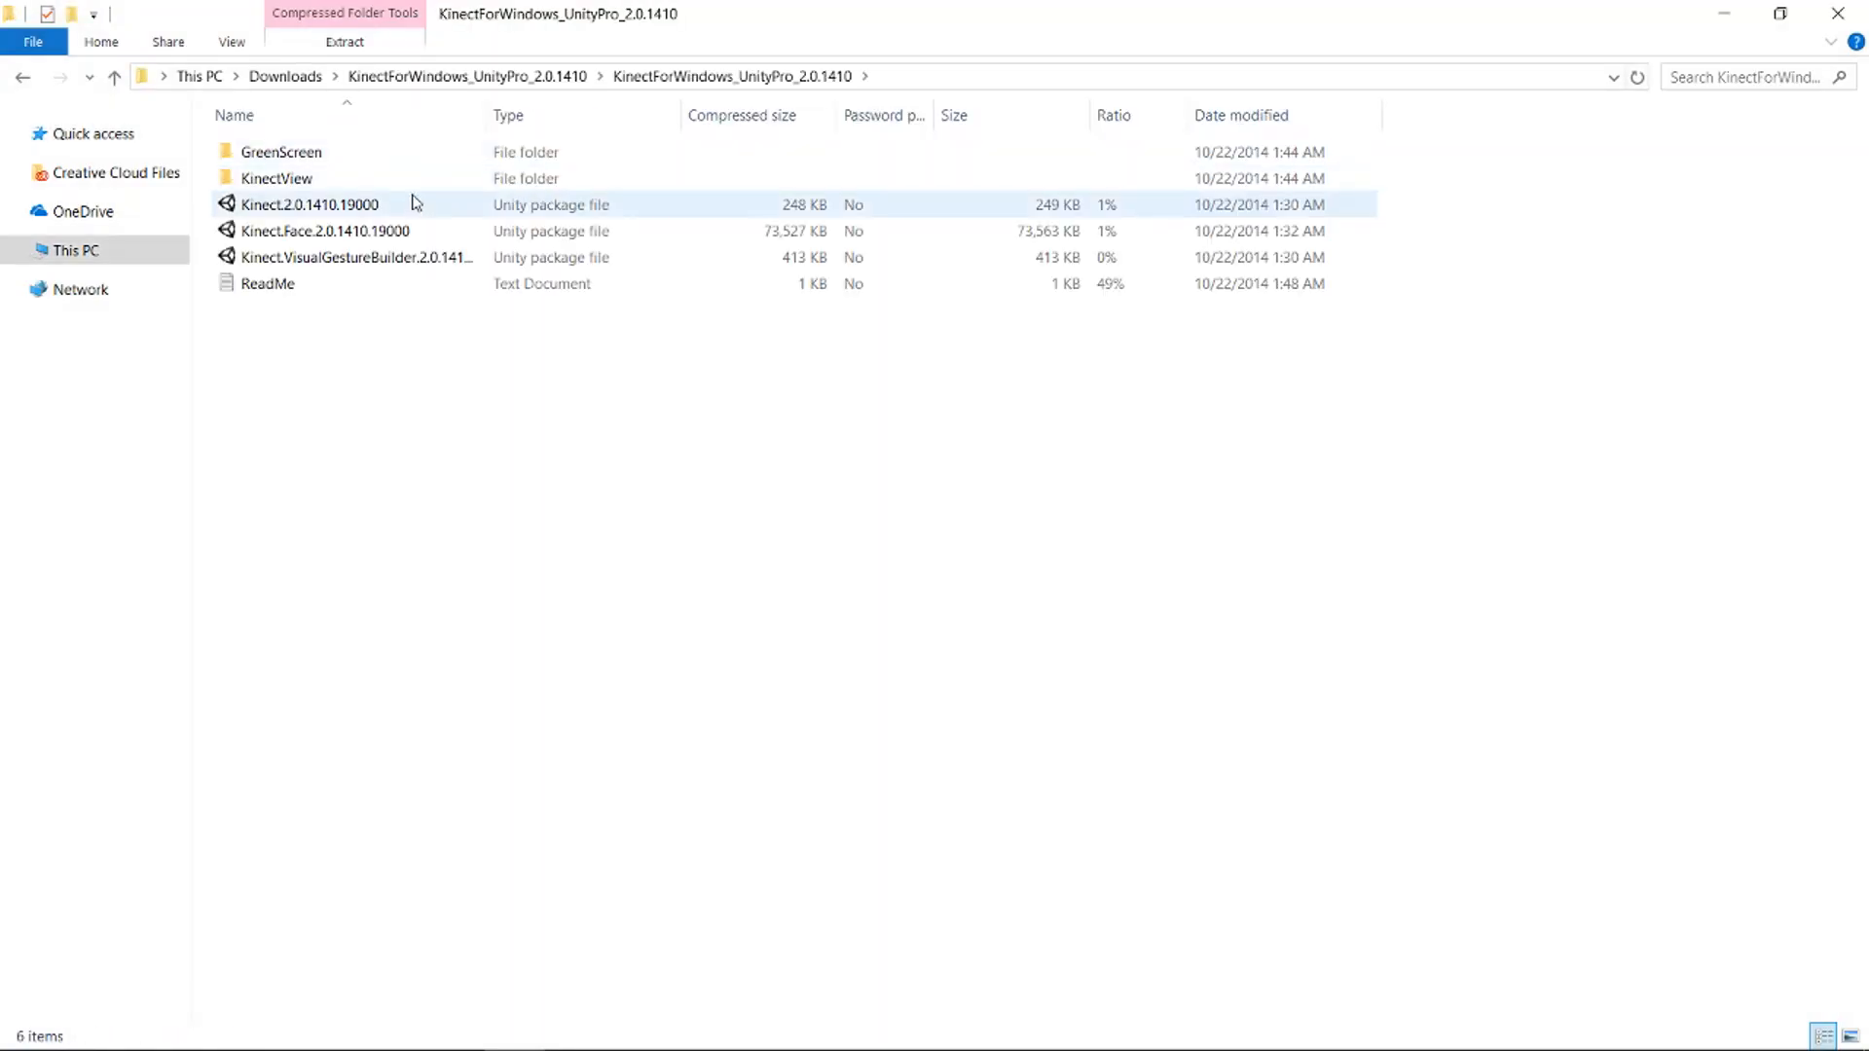
{"action": "mouse_move", "coordinate": [354, 210]}
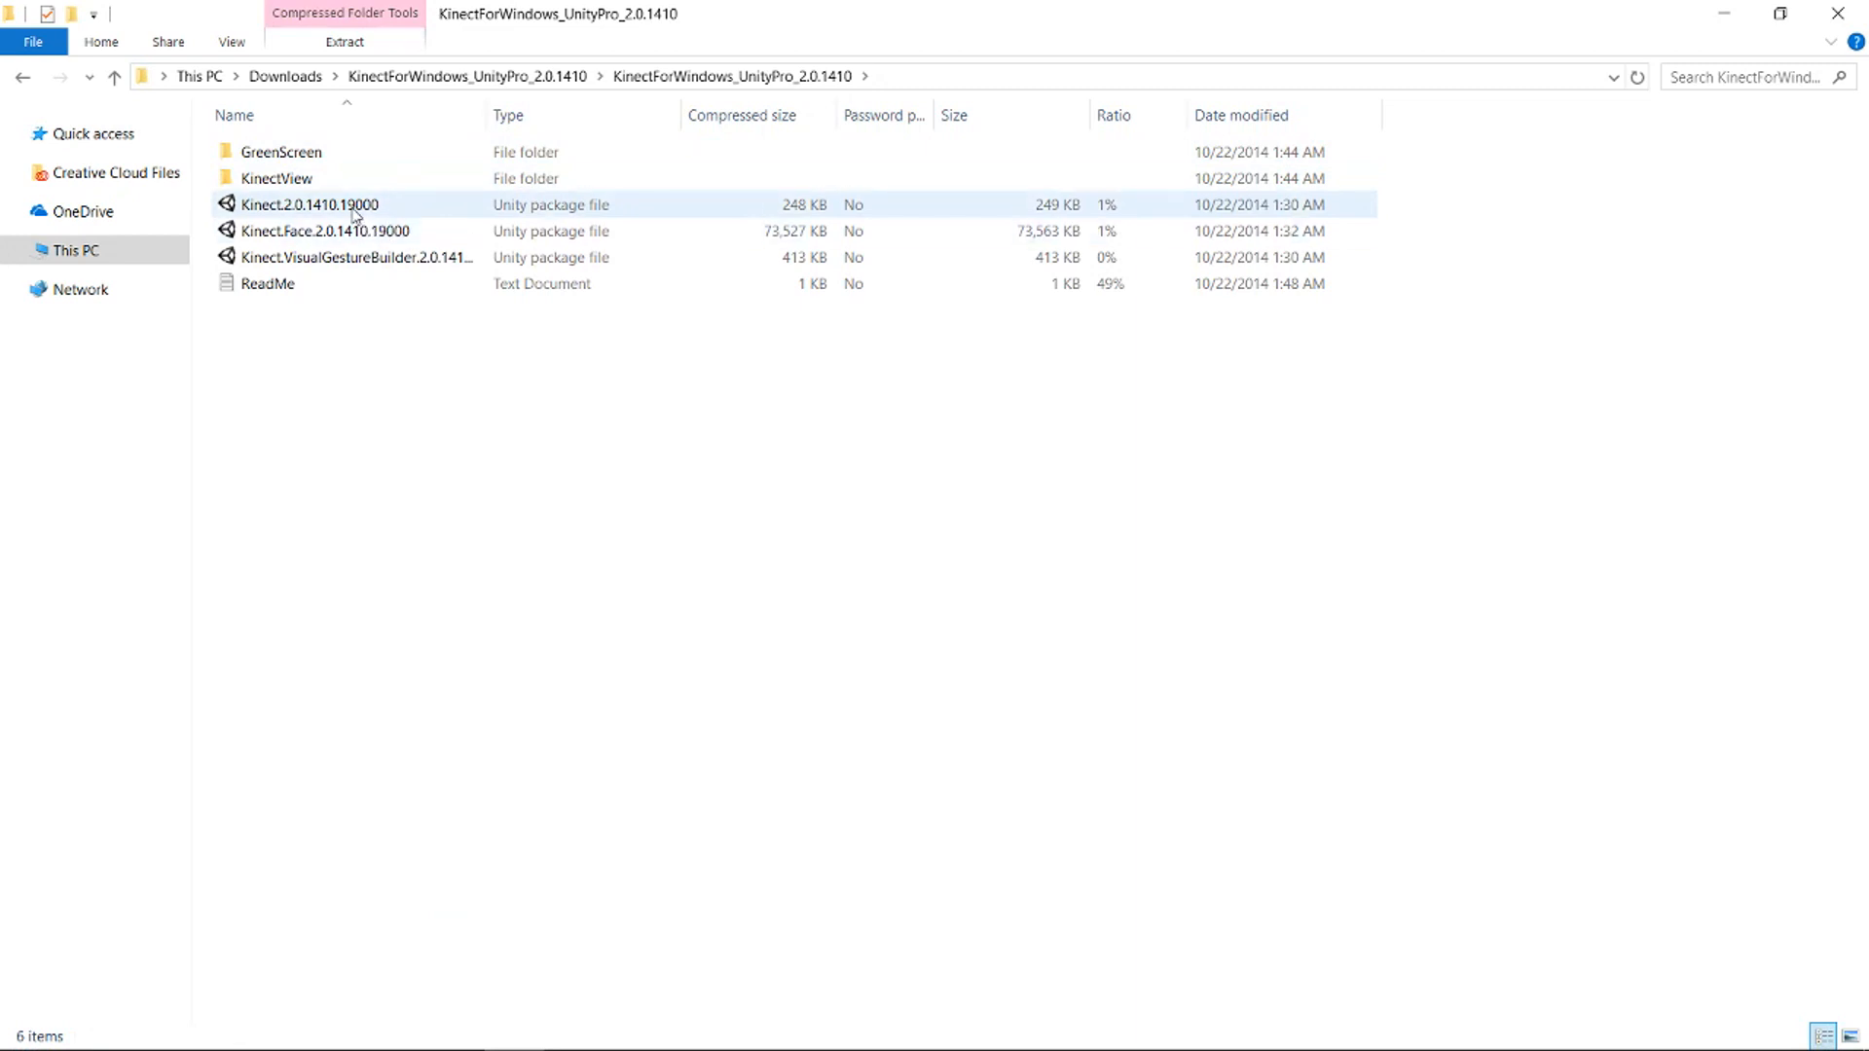
{"action": "left_click", "coordinate": [307, 204]}
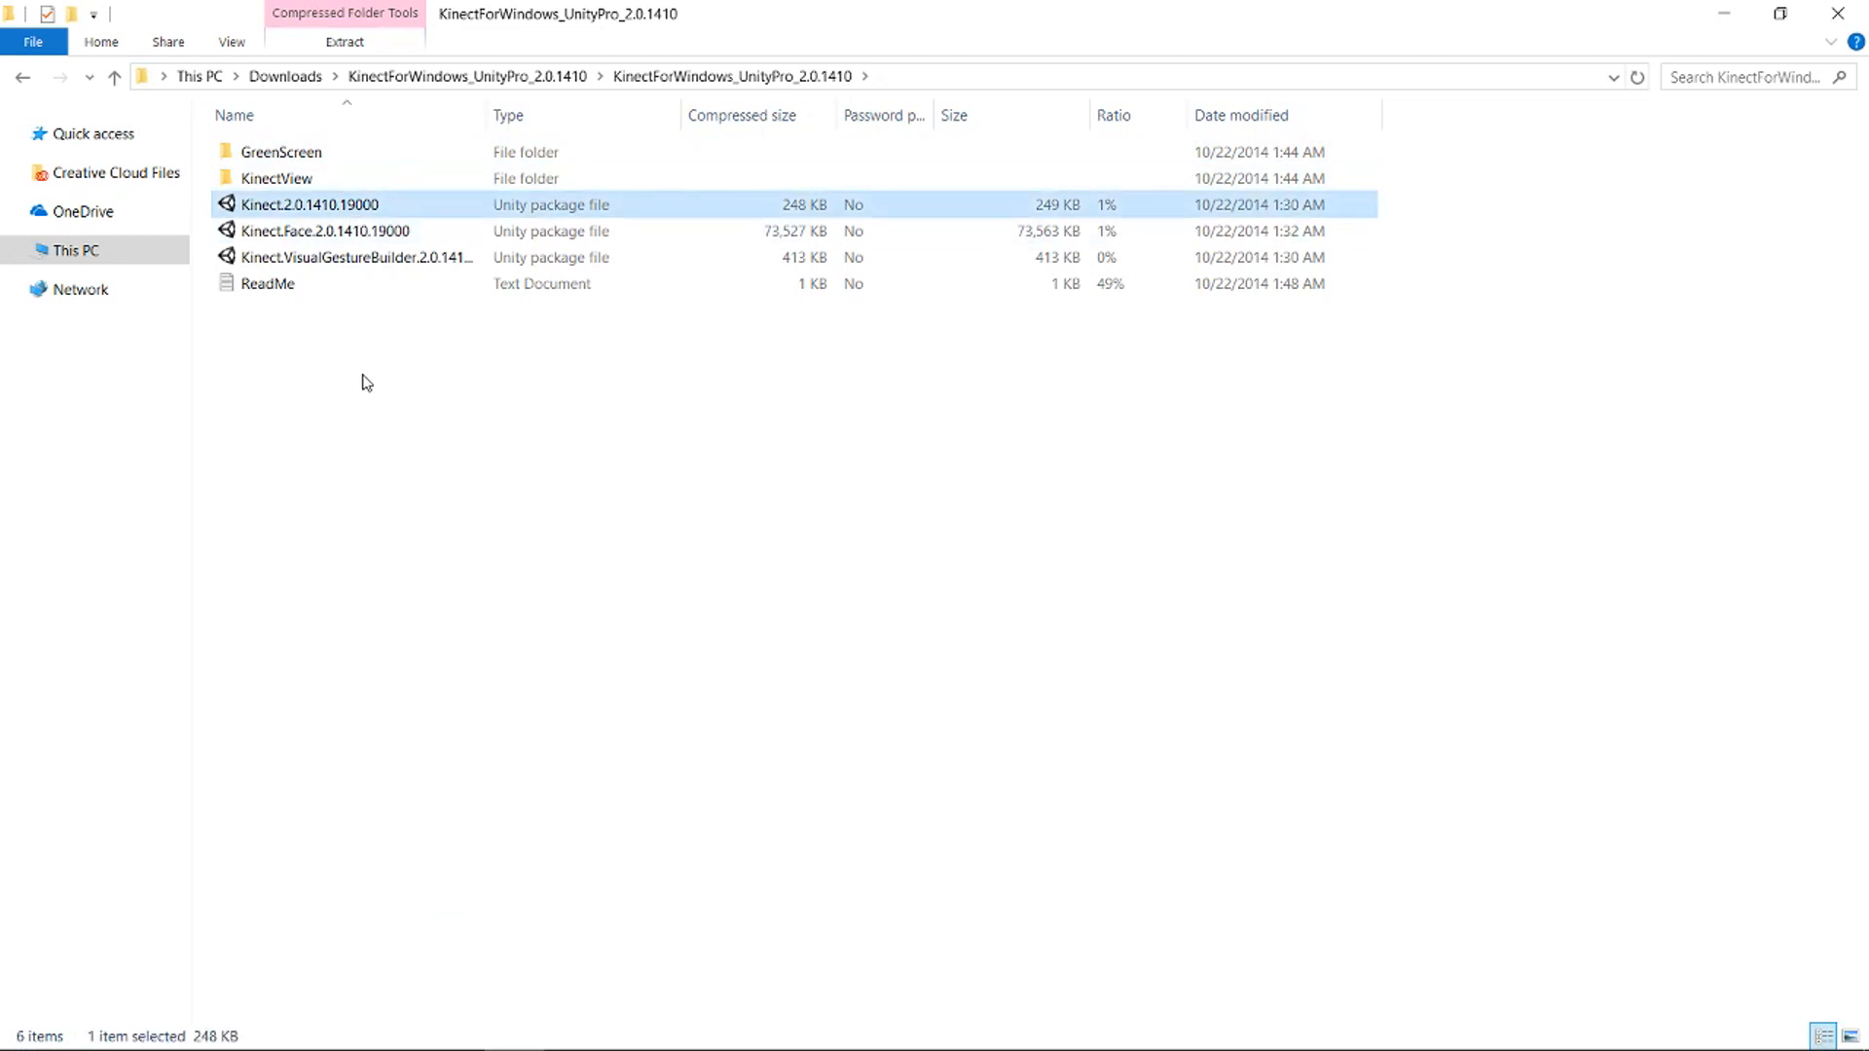
{"action": "double_click", "coordinate": [280, 177]}
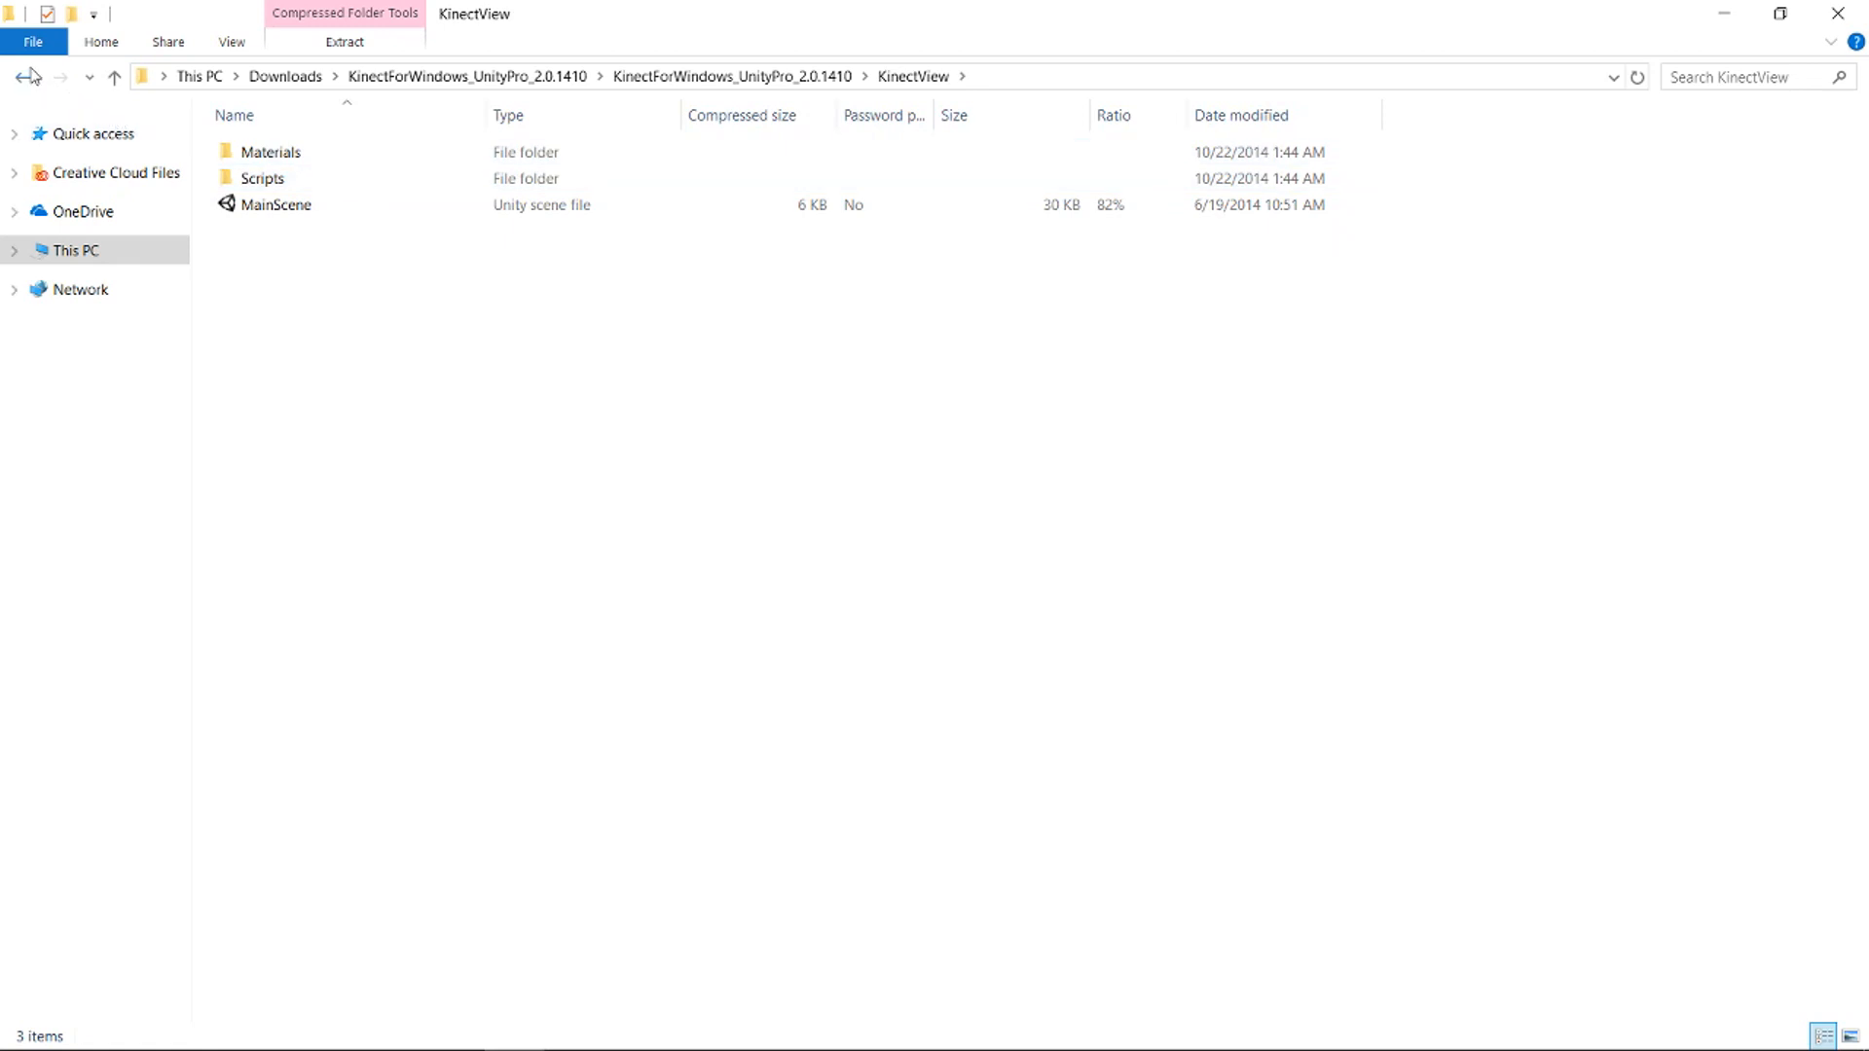
{"action": "left_click", "coordinate": [30, 78]}
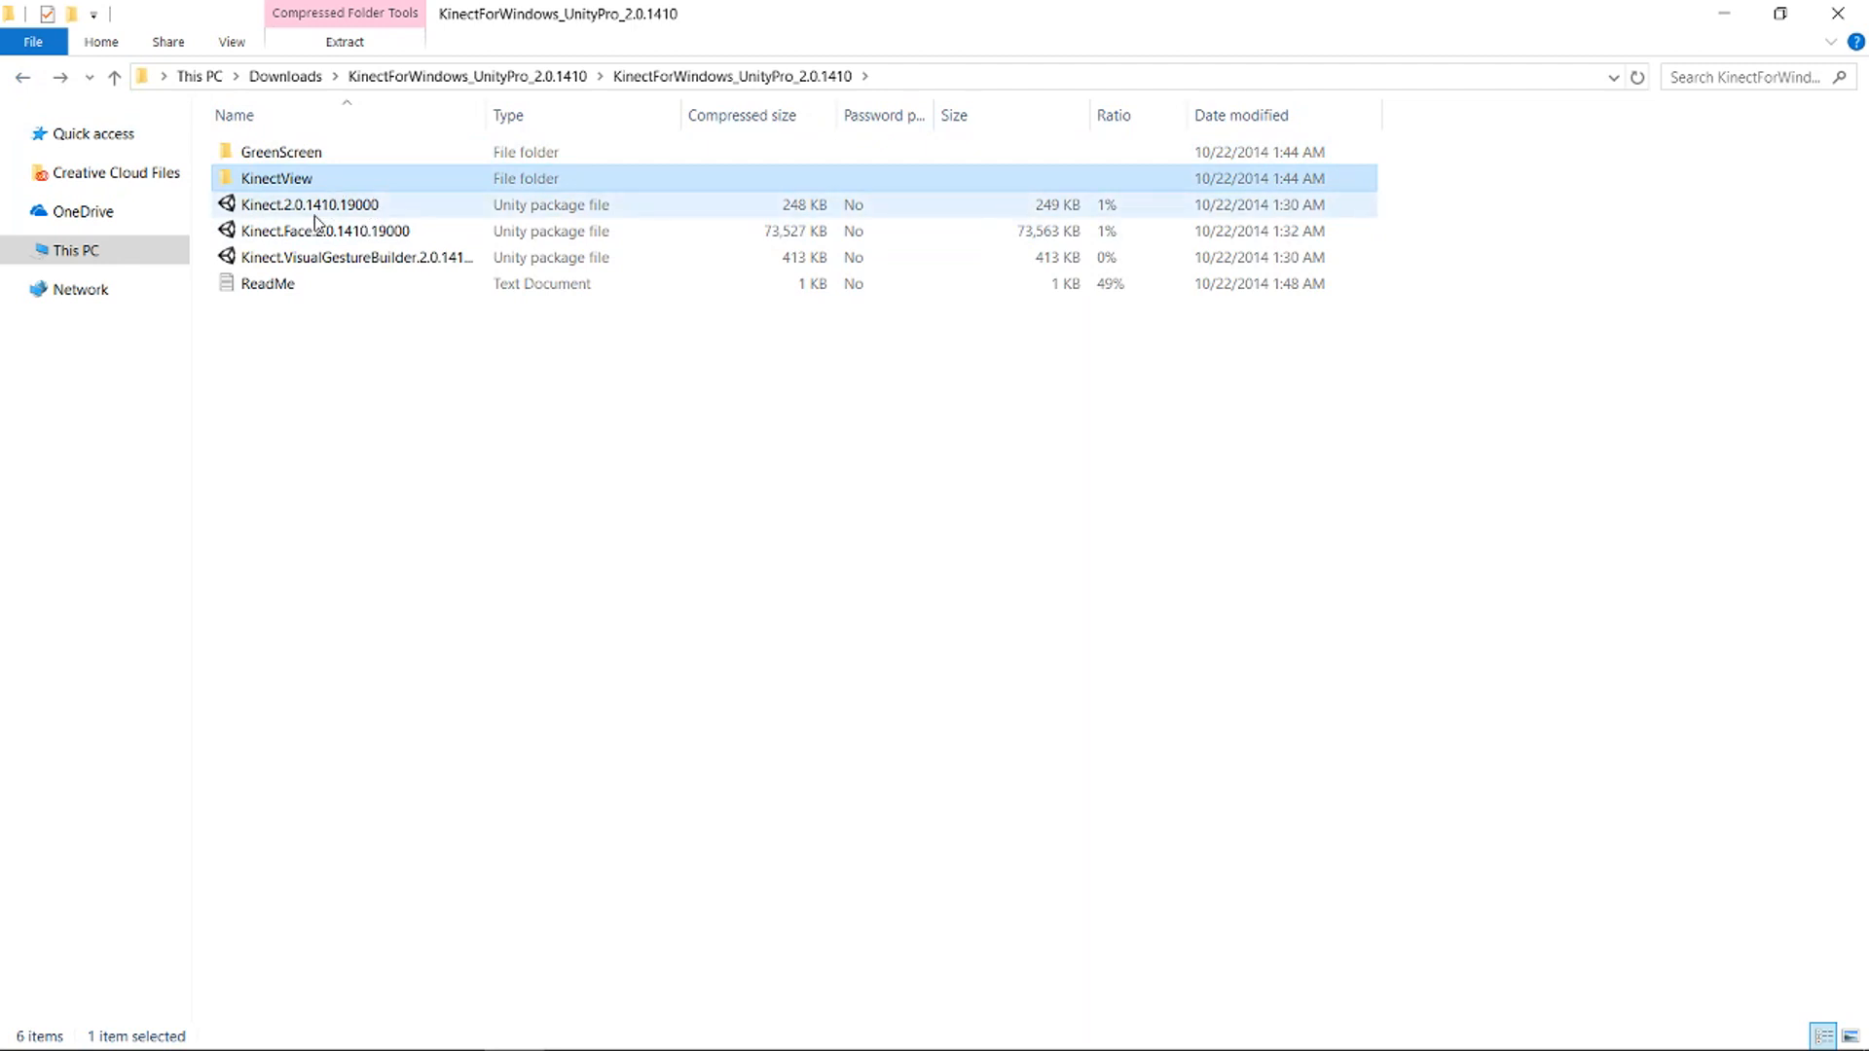
{"action": "left_click", "coordinate": [307, 204]}
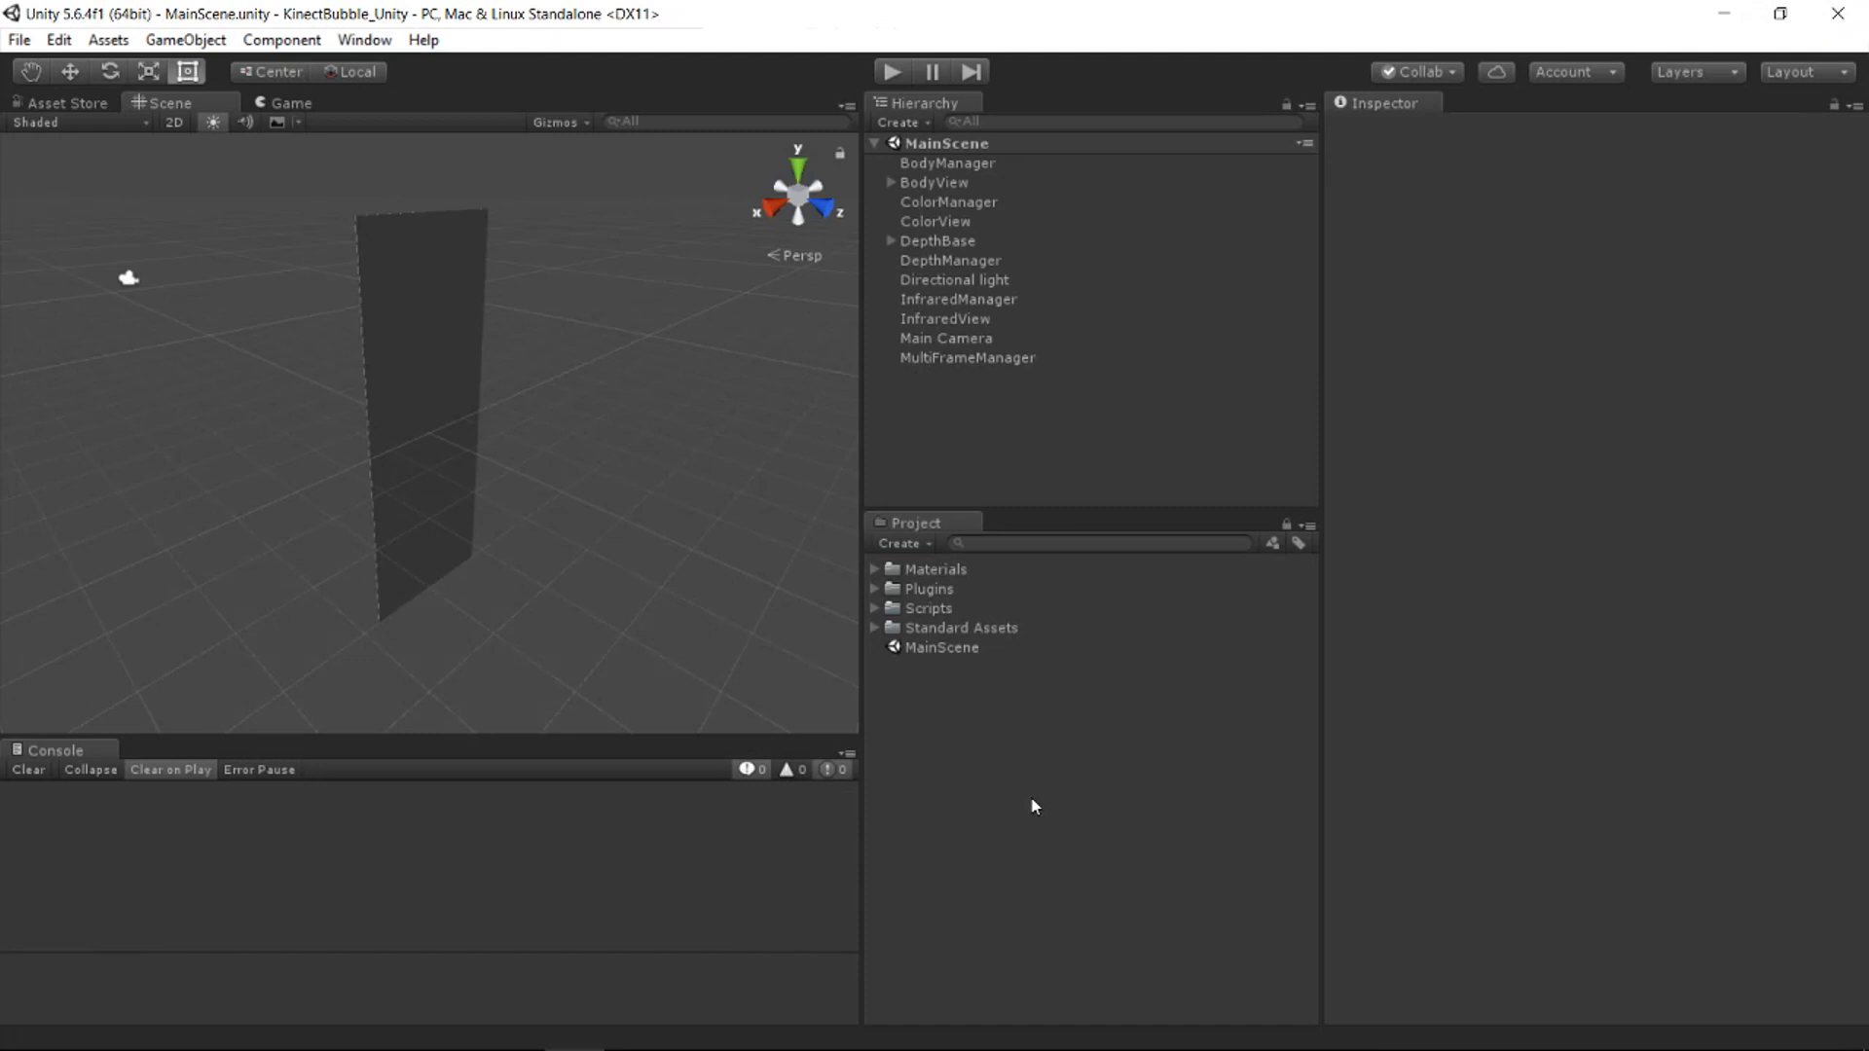
{"action": "mouse_move", "coordinate": [1023, 828]}
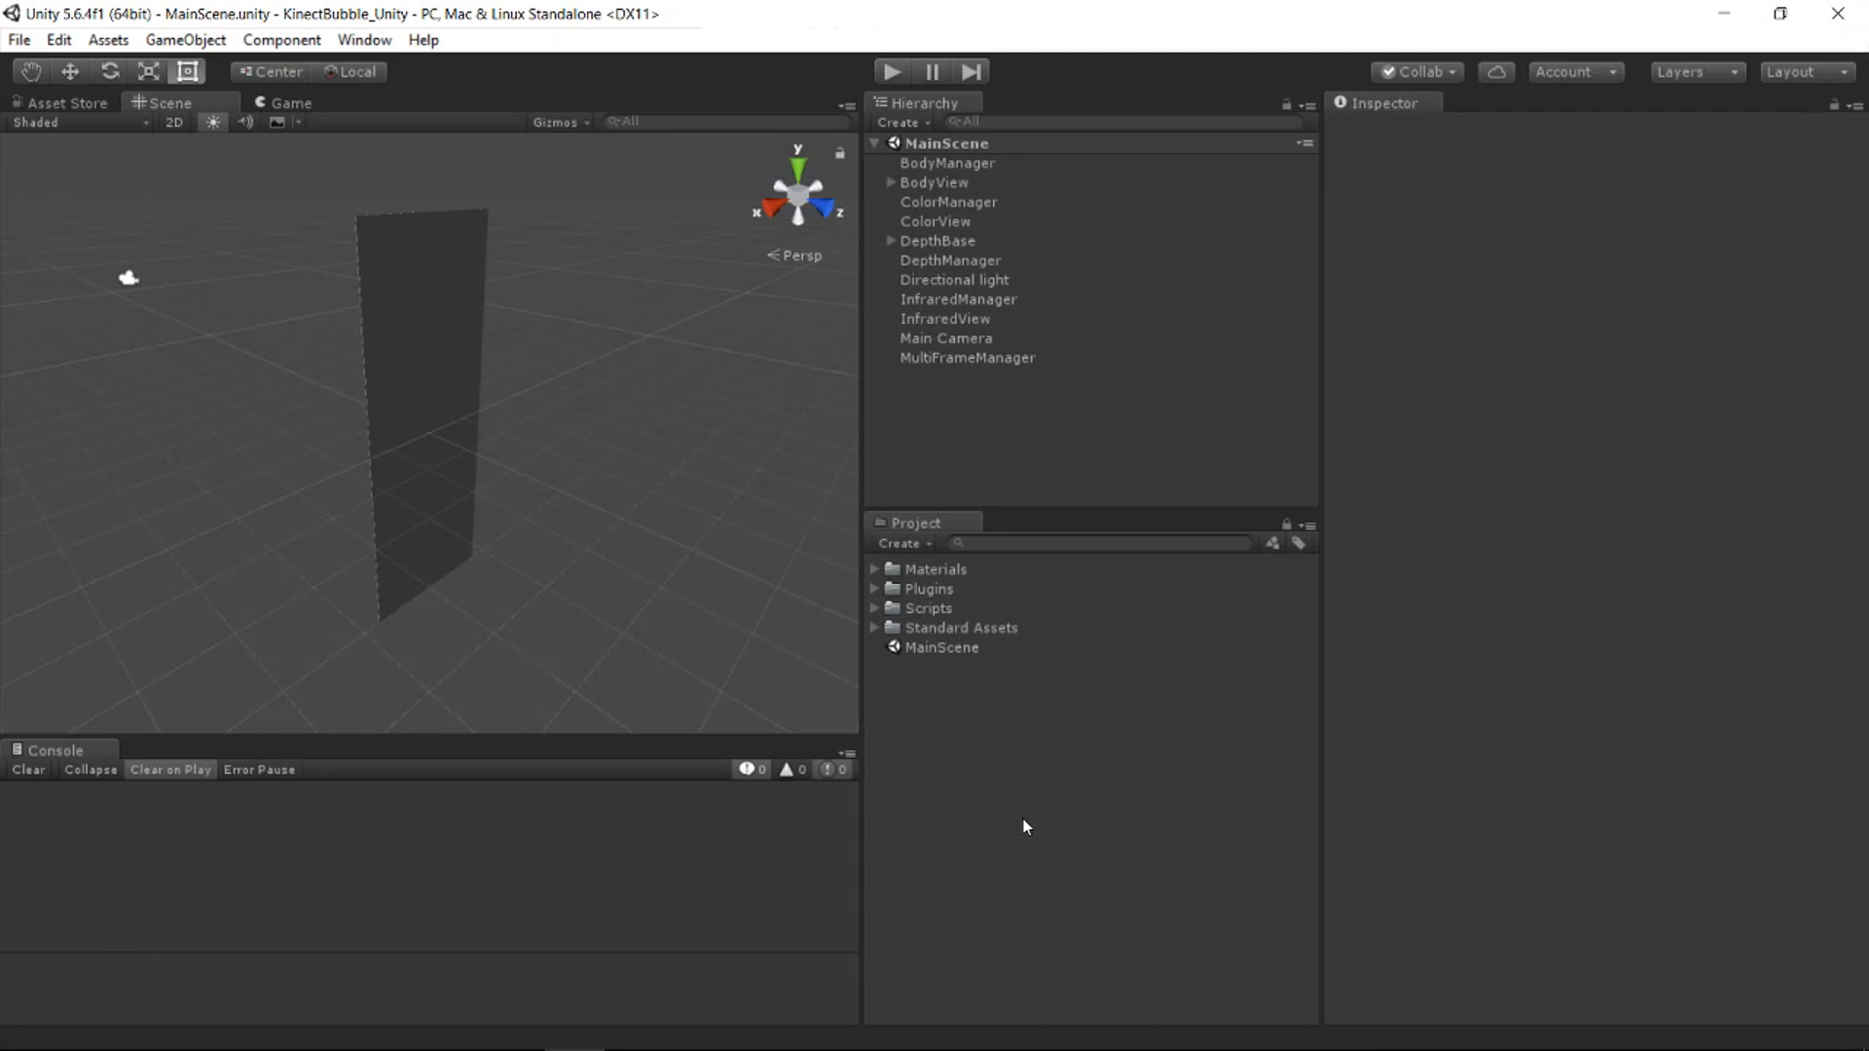
{"action": "mouse_move", "coordinate": [1020, 822]}
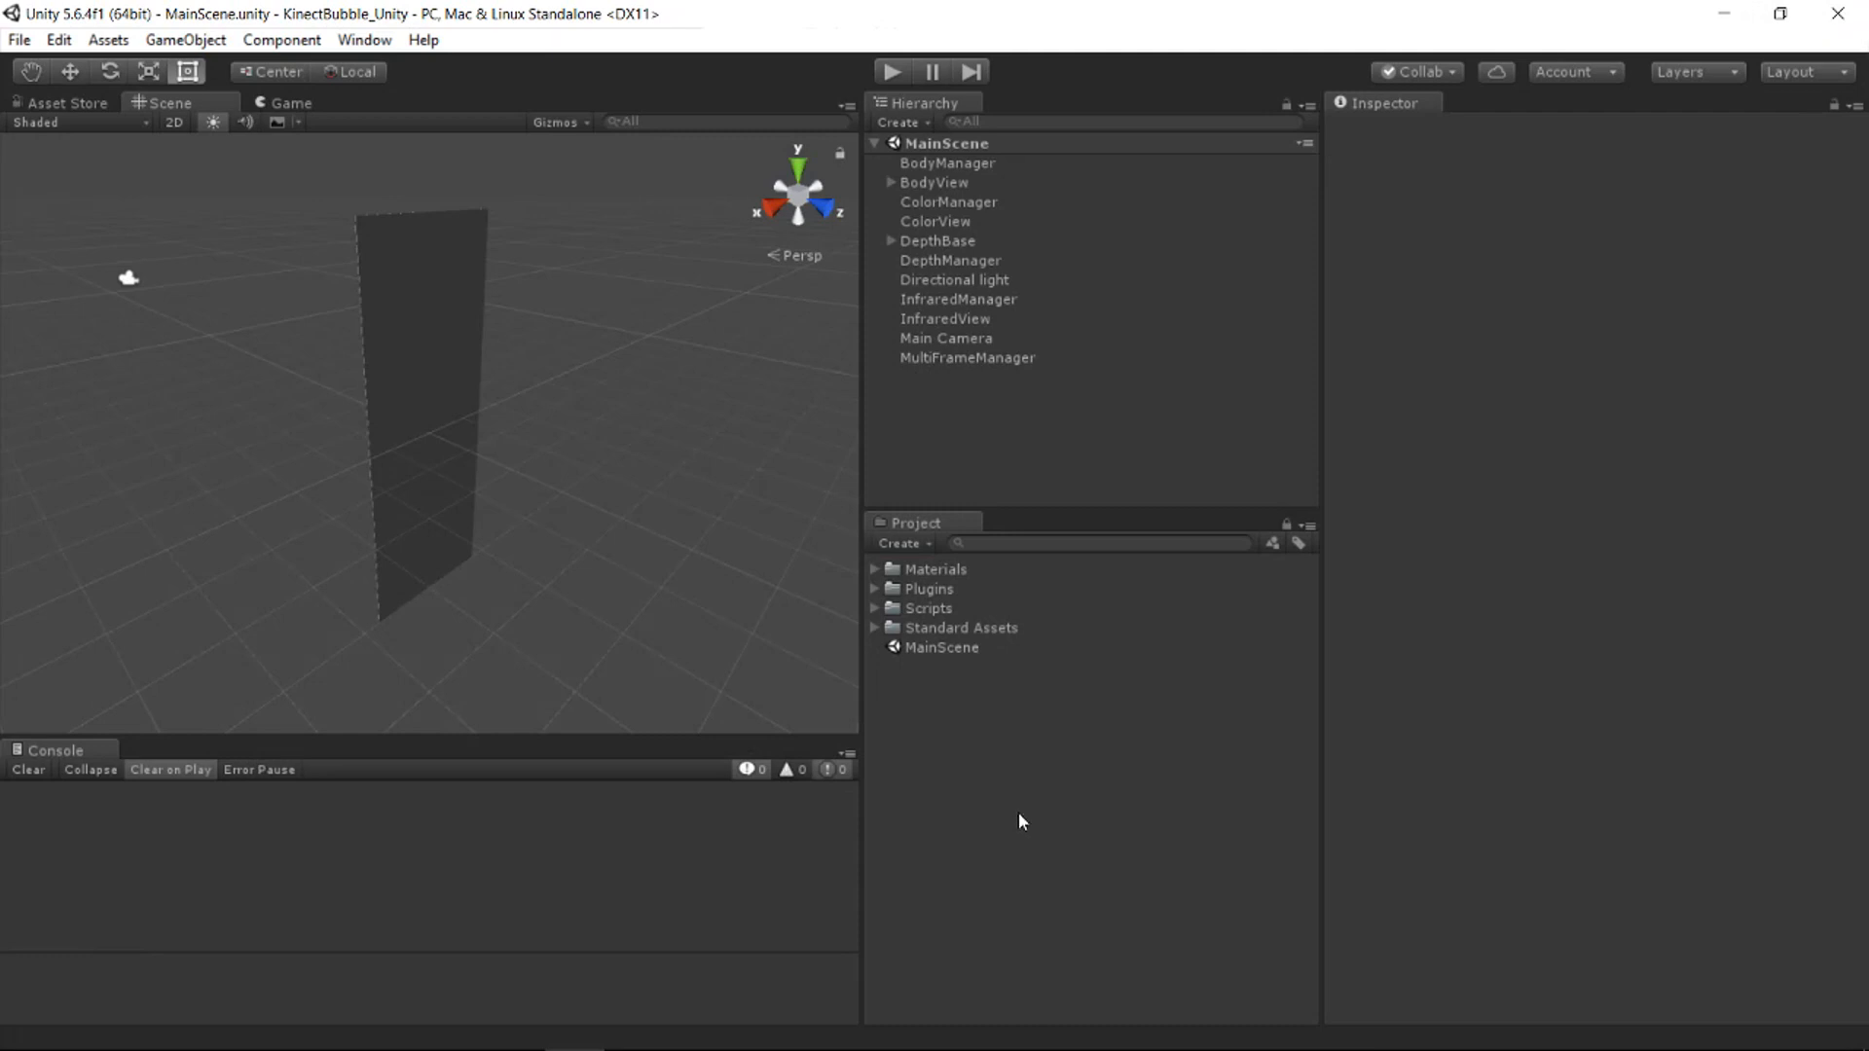
{"action": "mouse_move", "coordinate": [973, 368]}
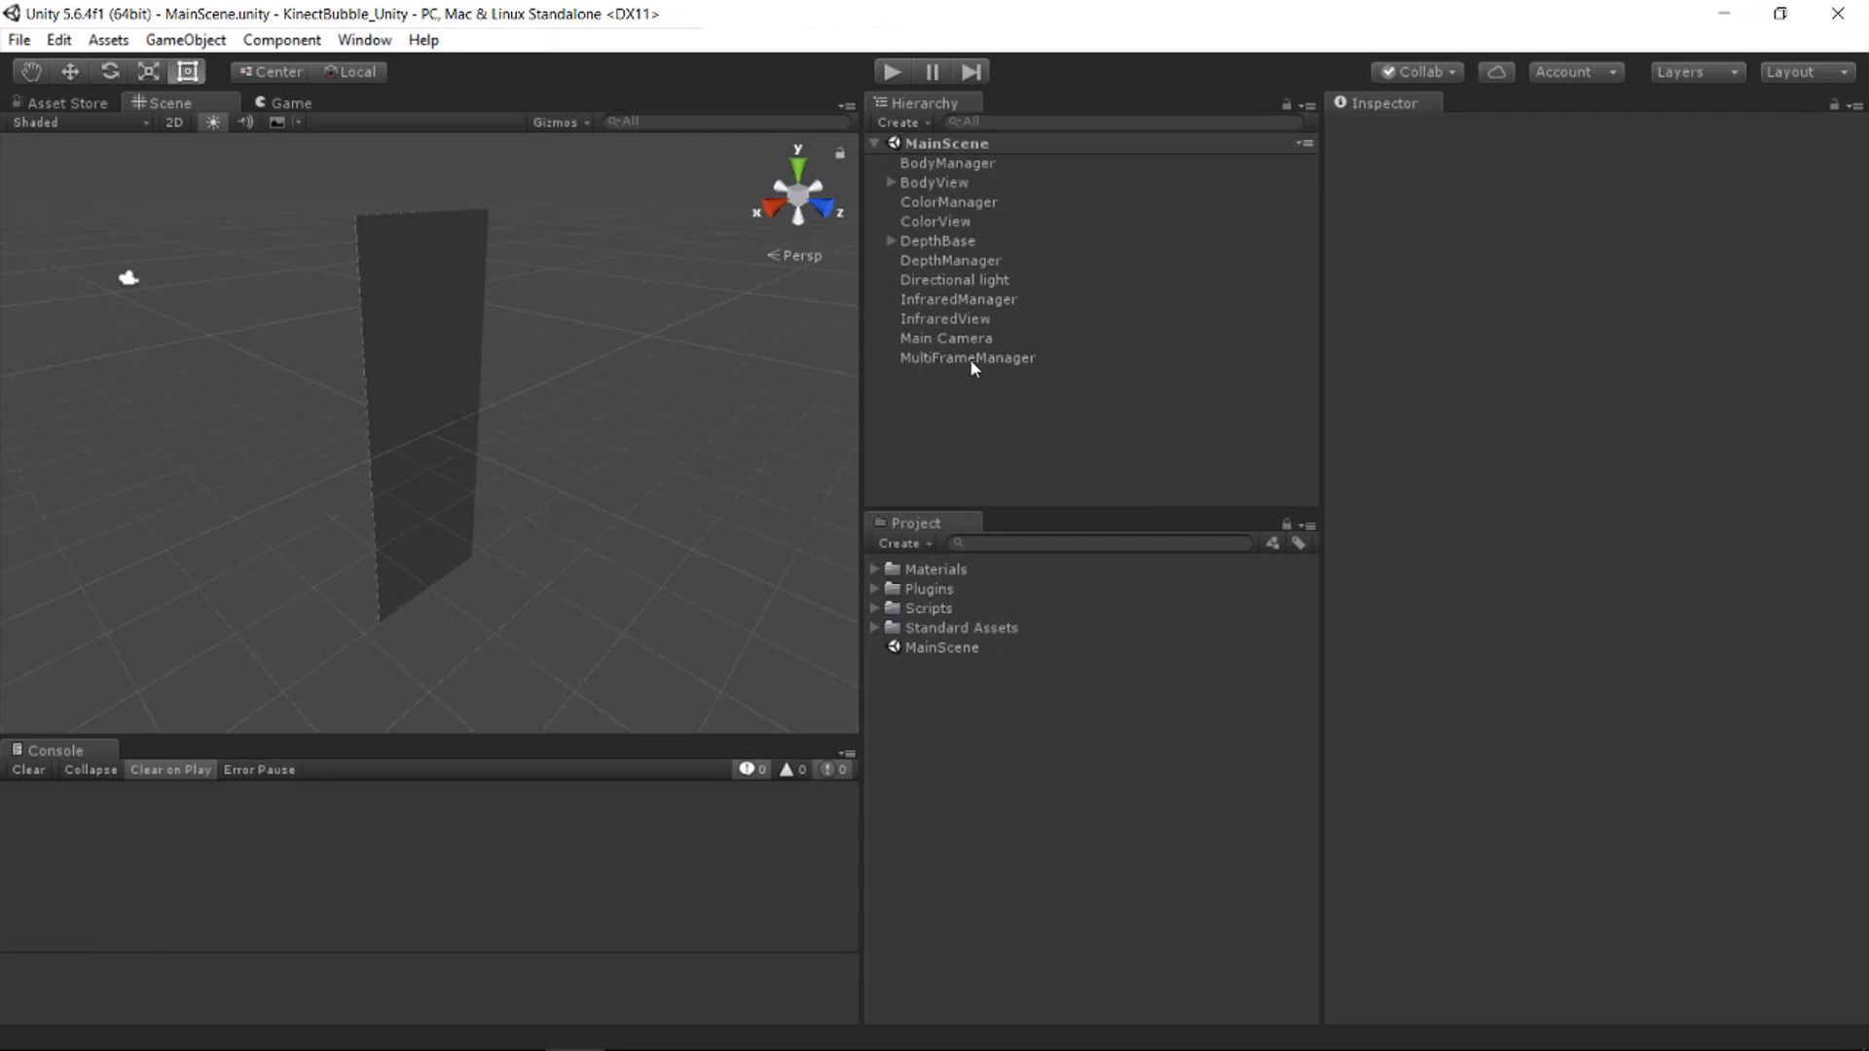
{"action": "mouse_move", "coordinate": [968, 358]}
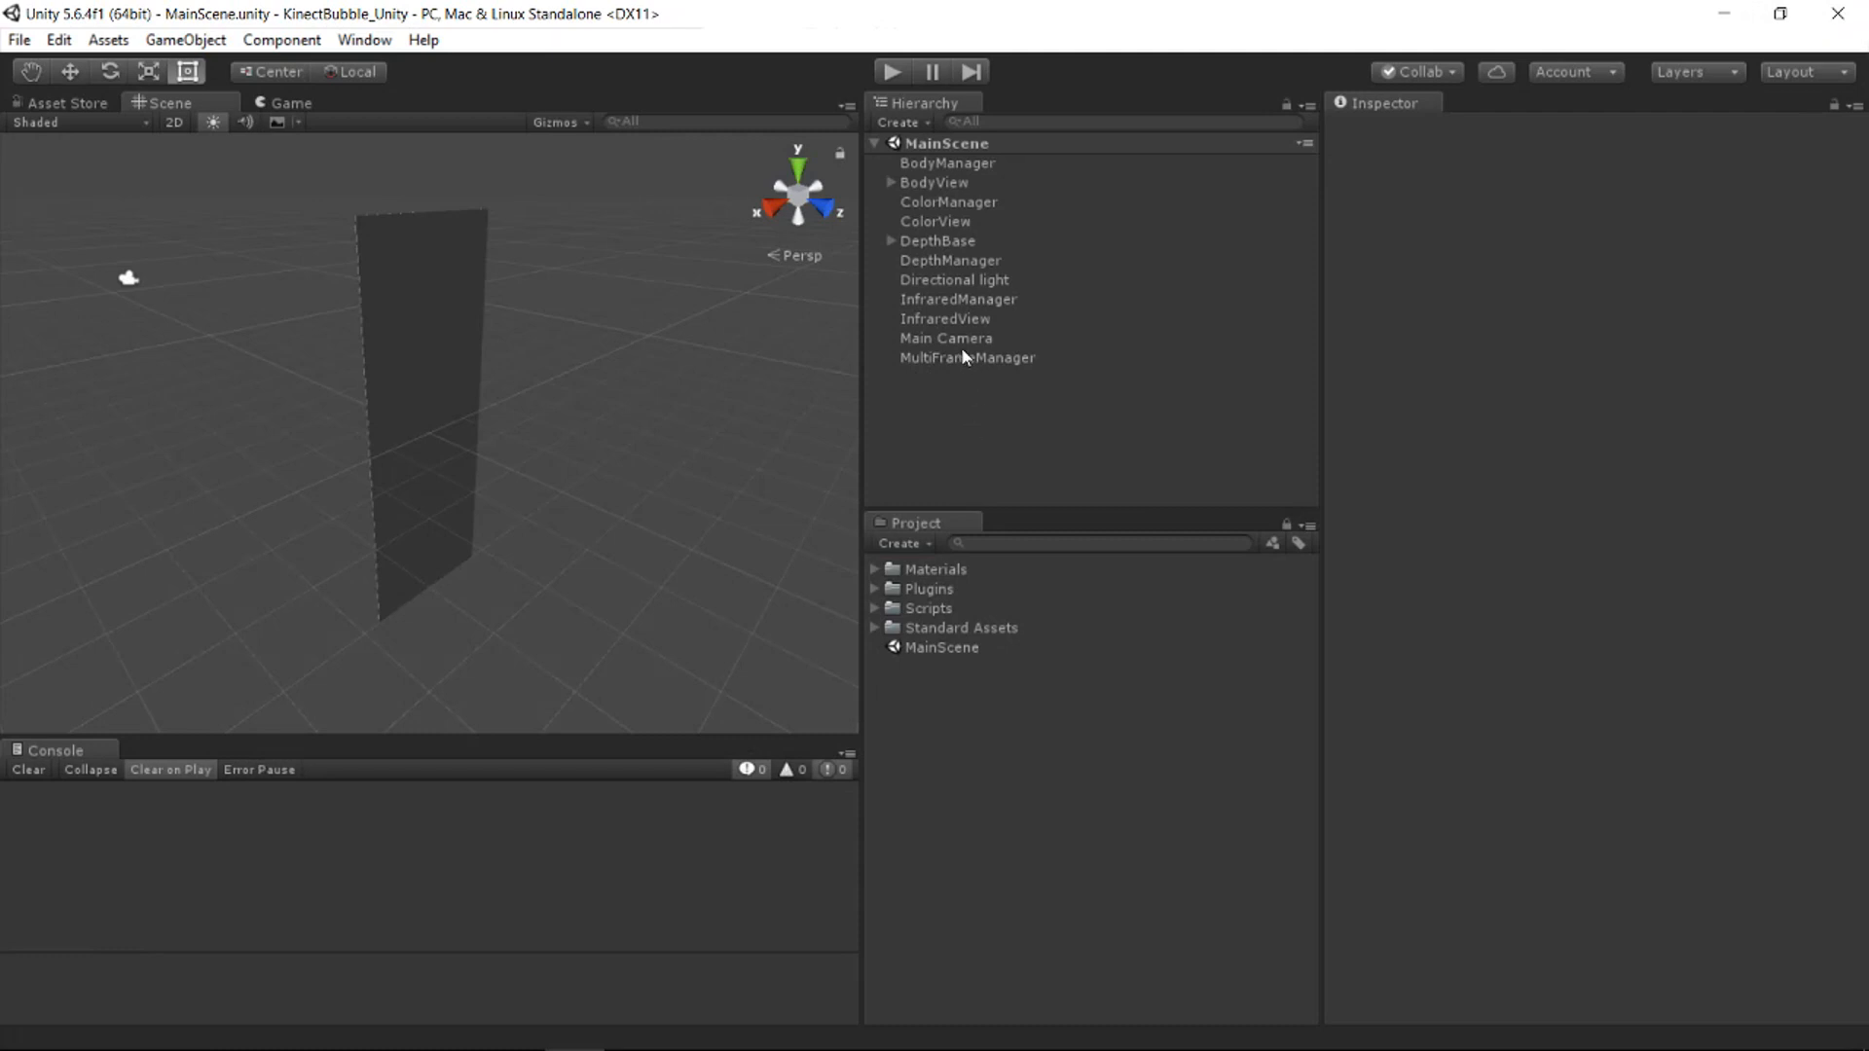
Step: Deactivate the objects from ColorManager through InfraredView in the Hierarchy together
{"action": "left_click", "coordinate": [946, 320]}
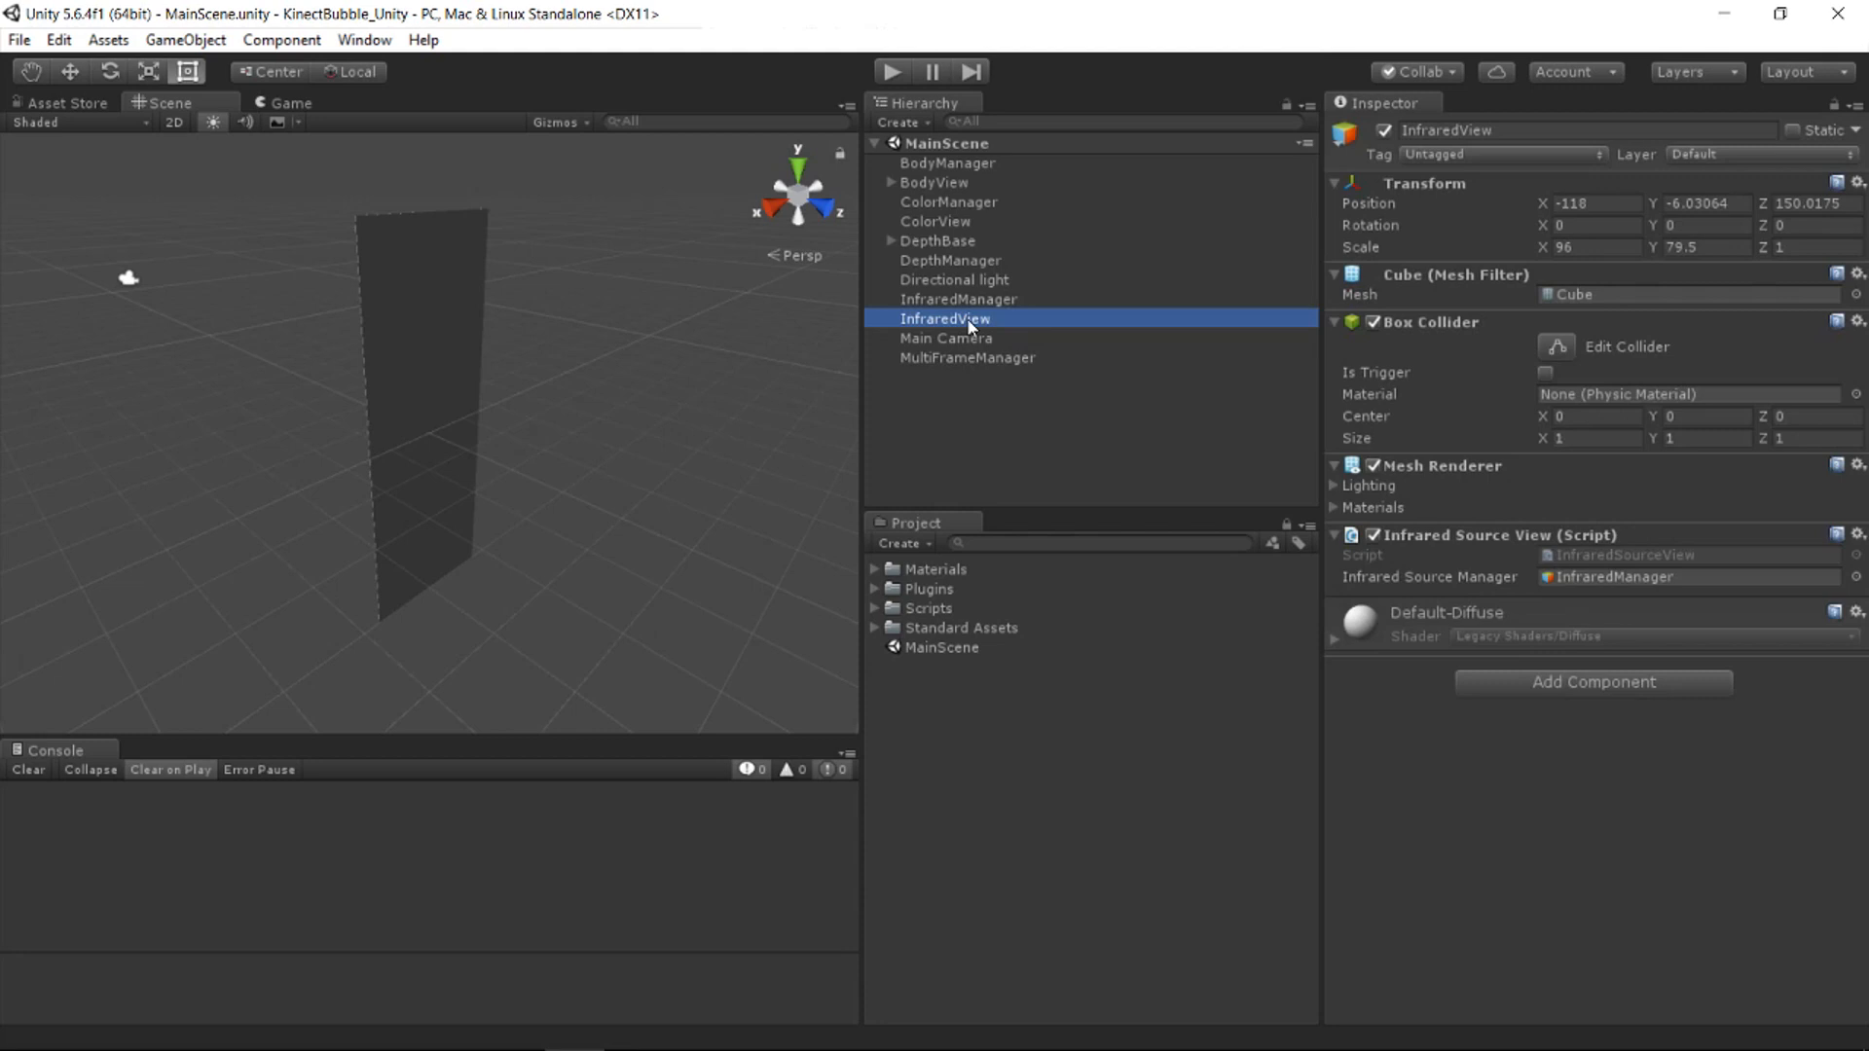
{"action": "left_click", "coordinate": [948, 201]}
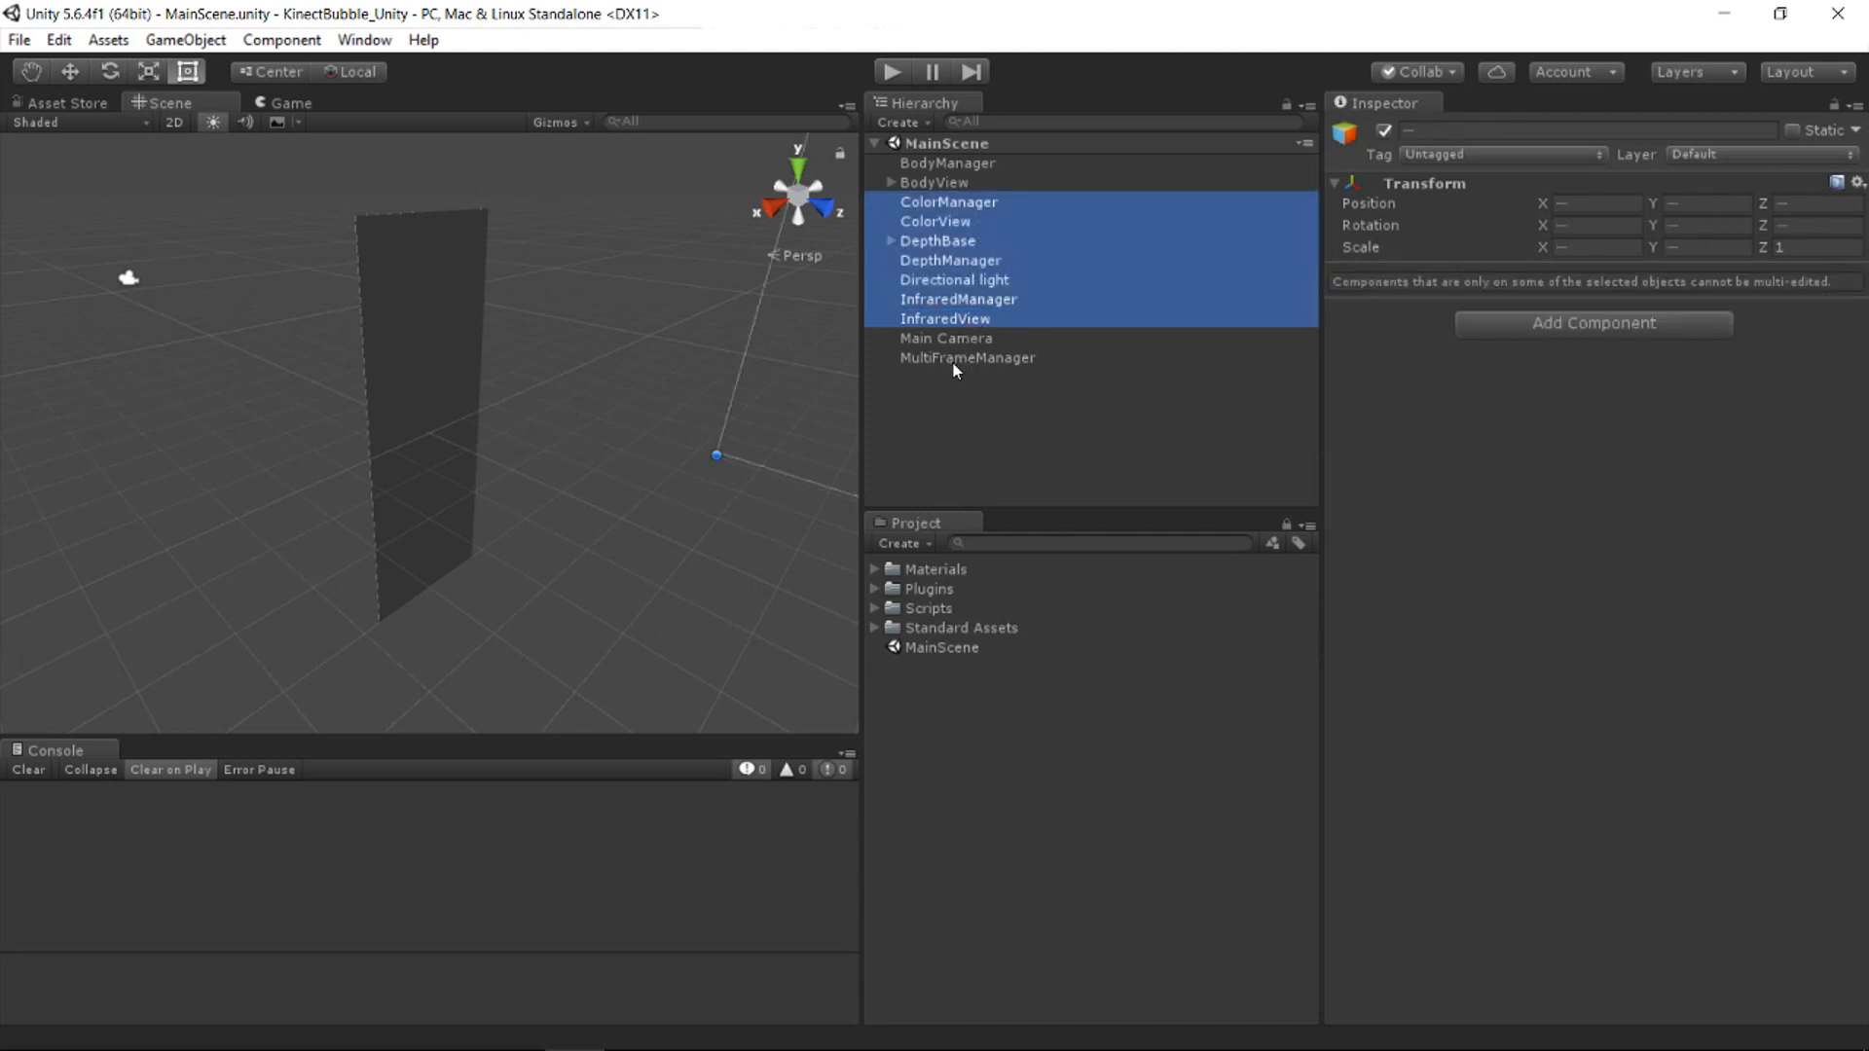
{"action": "left_click", "coordinate": [967, 358]}
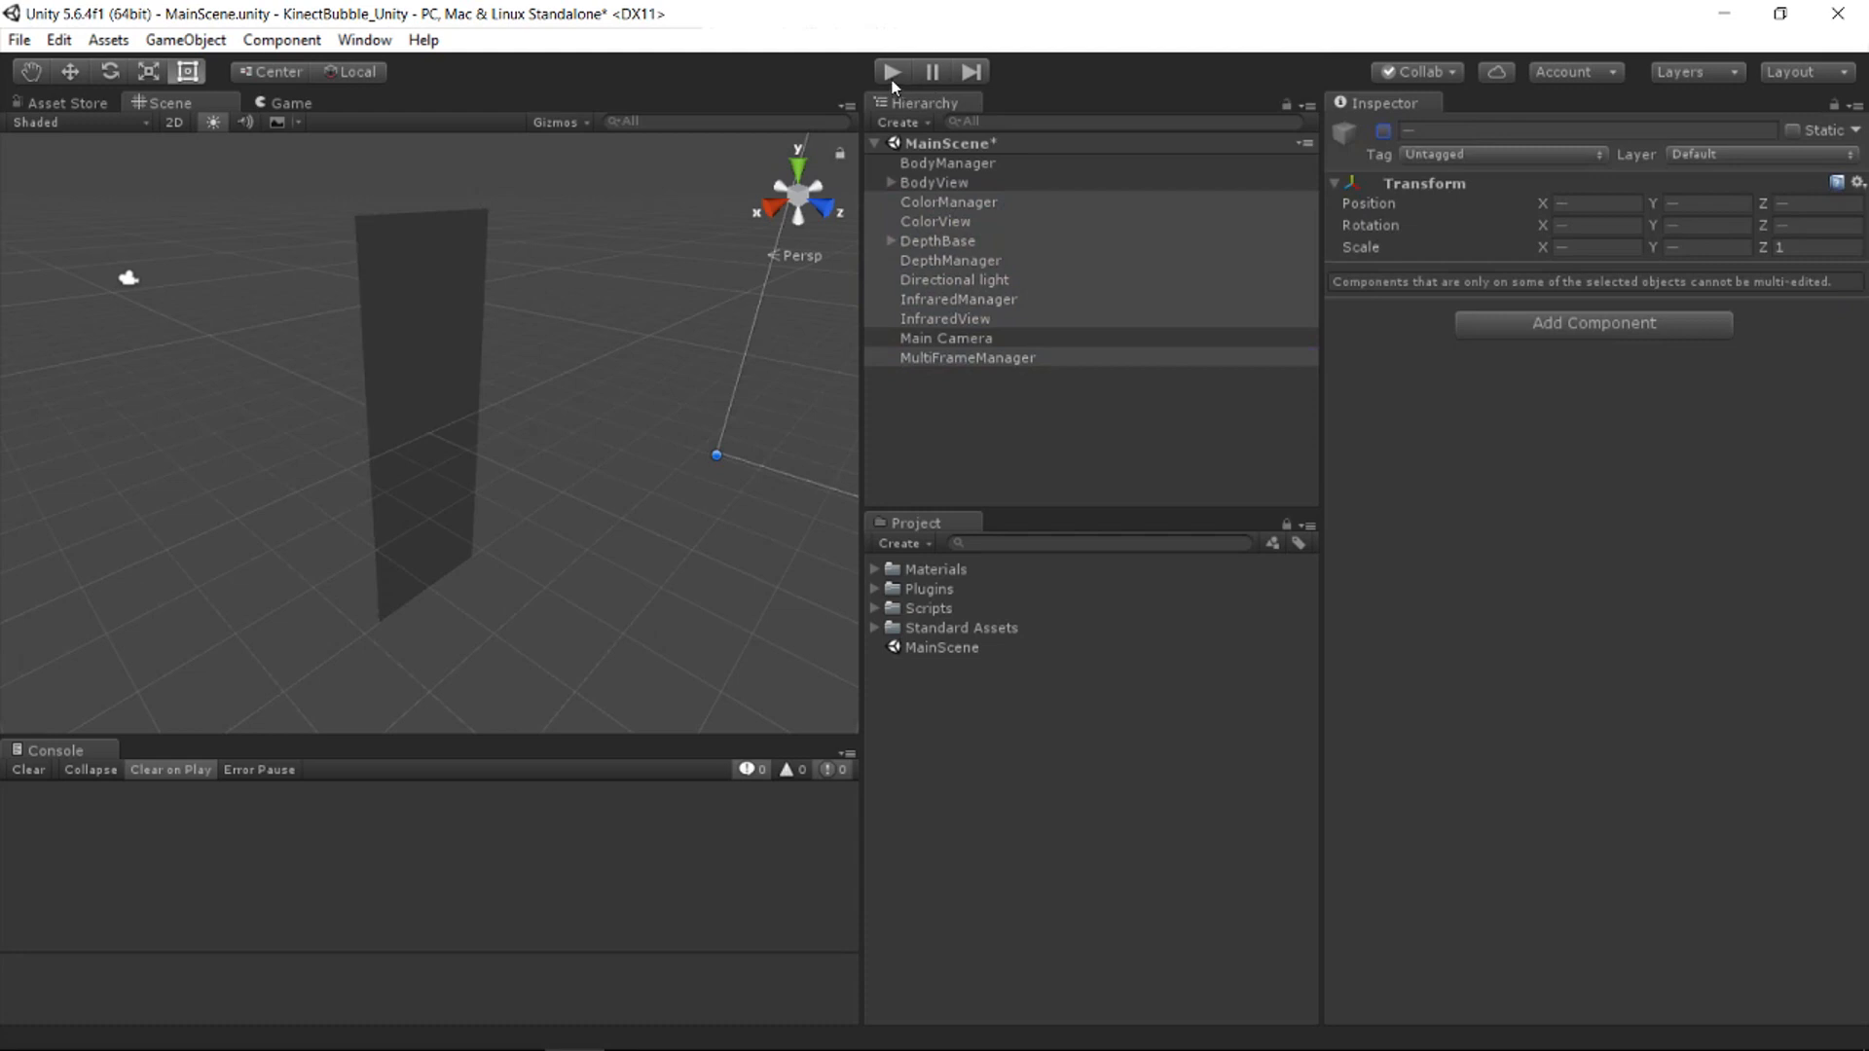
Step: Play MainScene to watch the tracked body skeleton, then stop play mode
{"action": "left_click", "coordinate": [892, 70]}
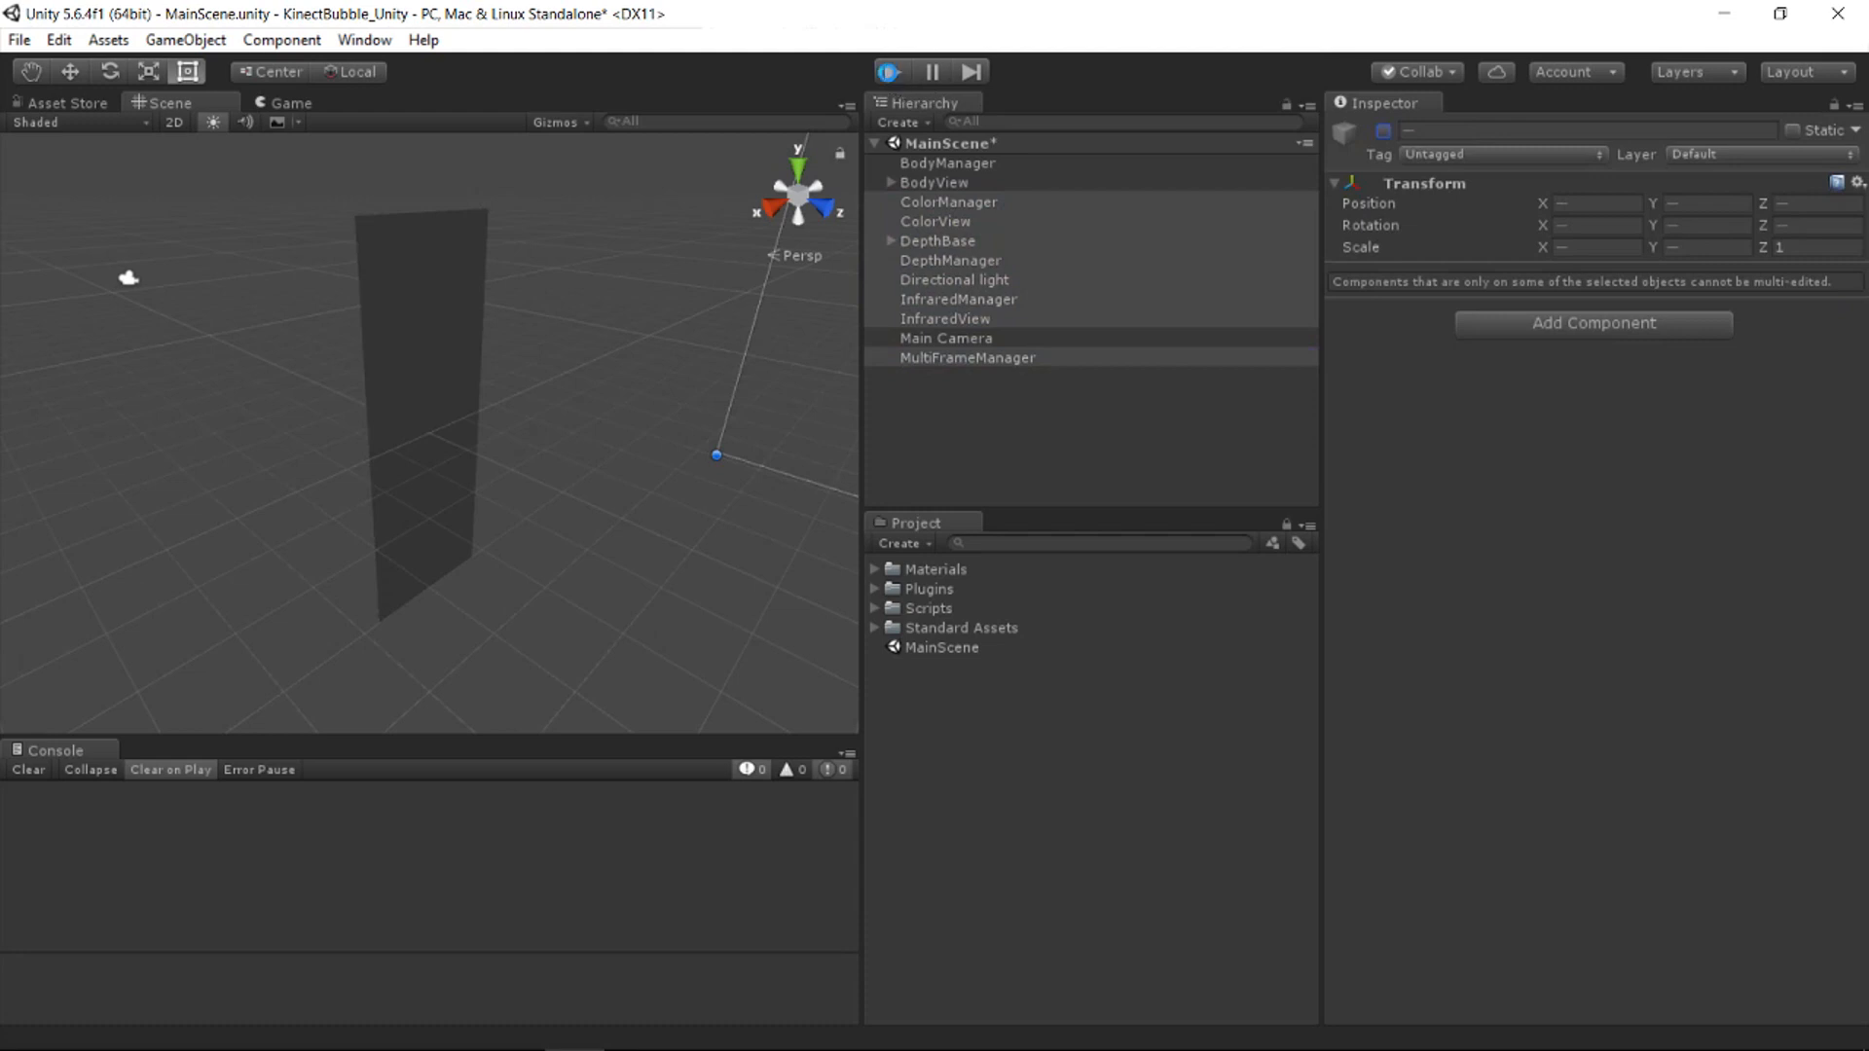
{"action": "left_click", "coordinate": [892, 72]}
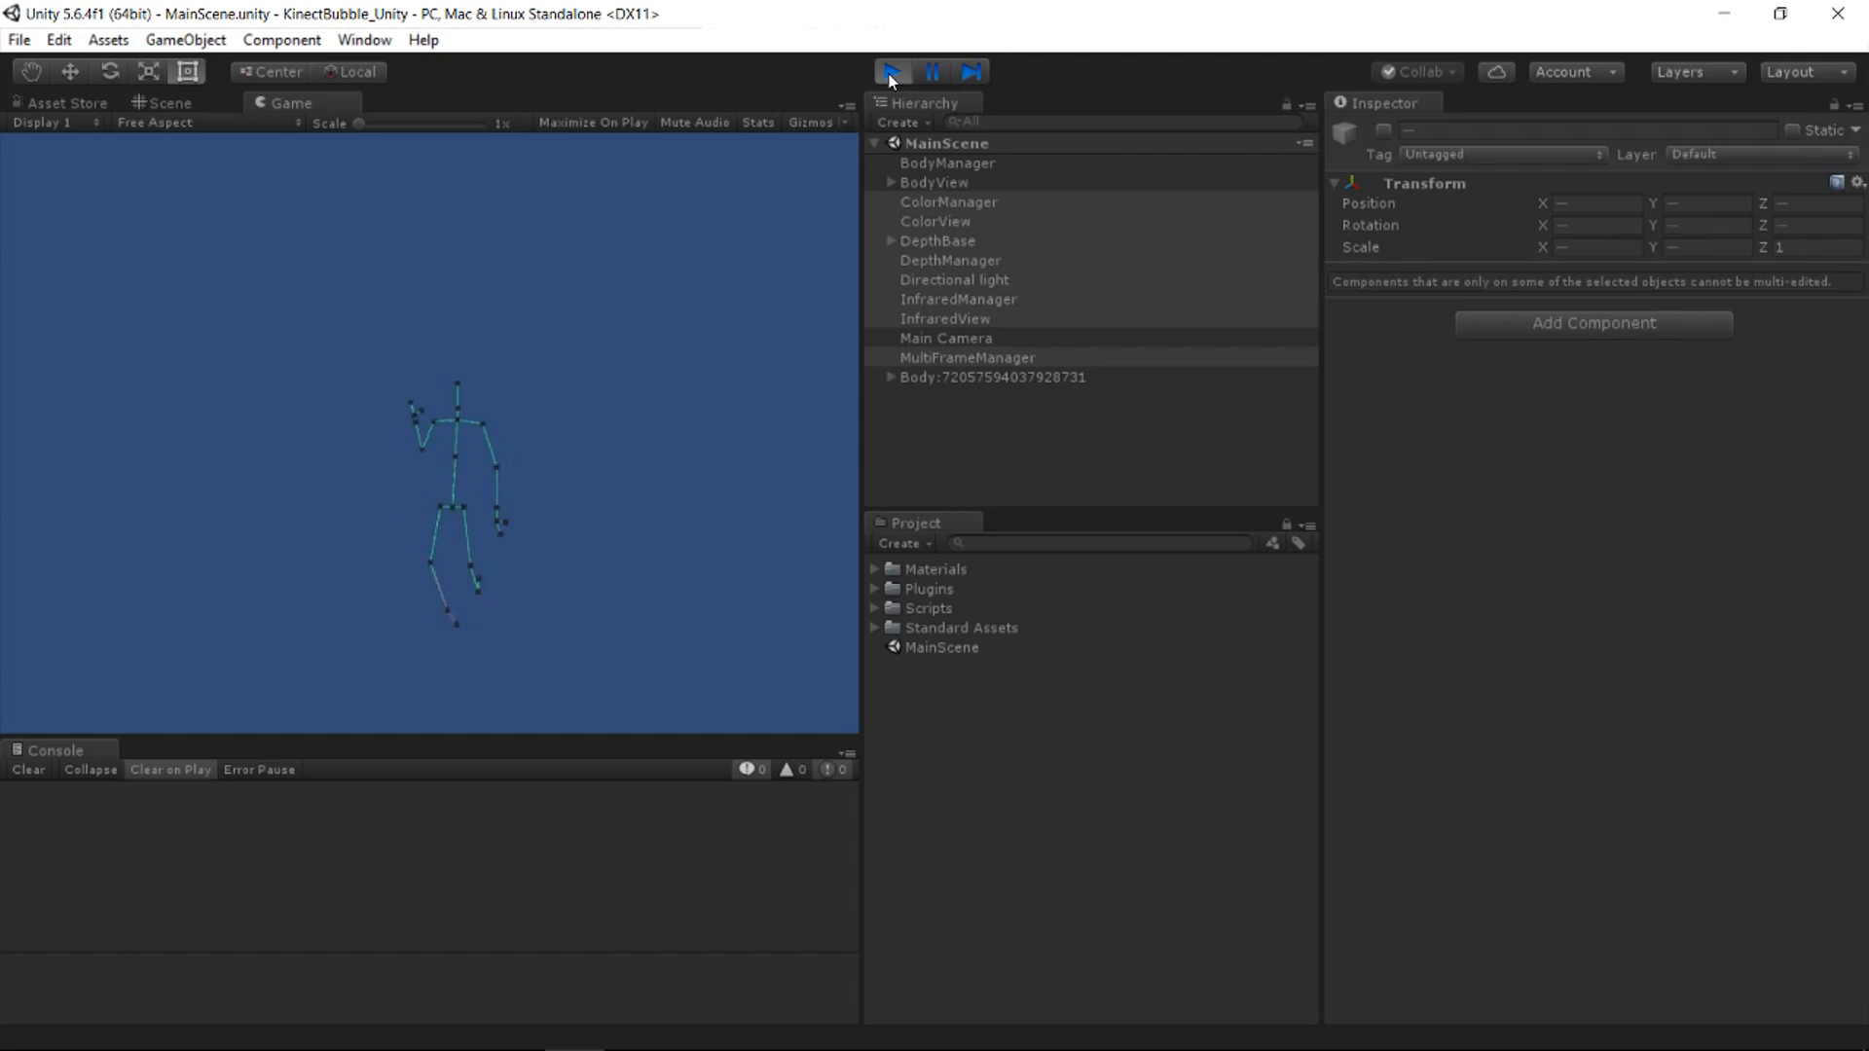
{"action": "left_click", "coordinate": [892, 72]}
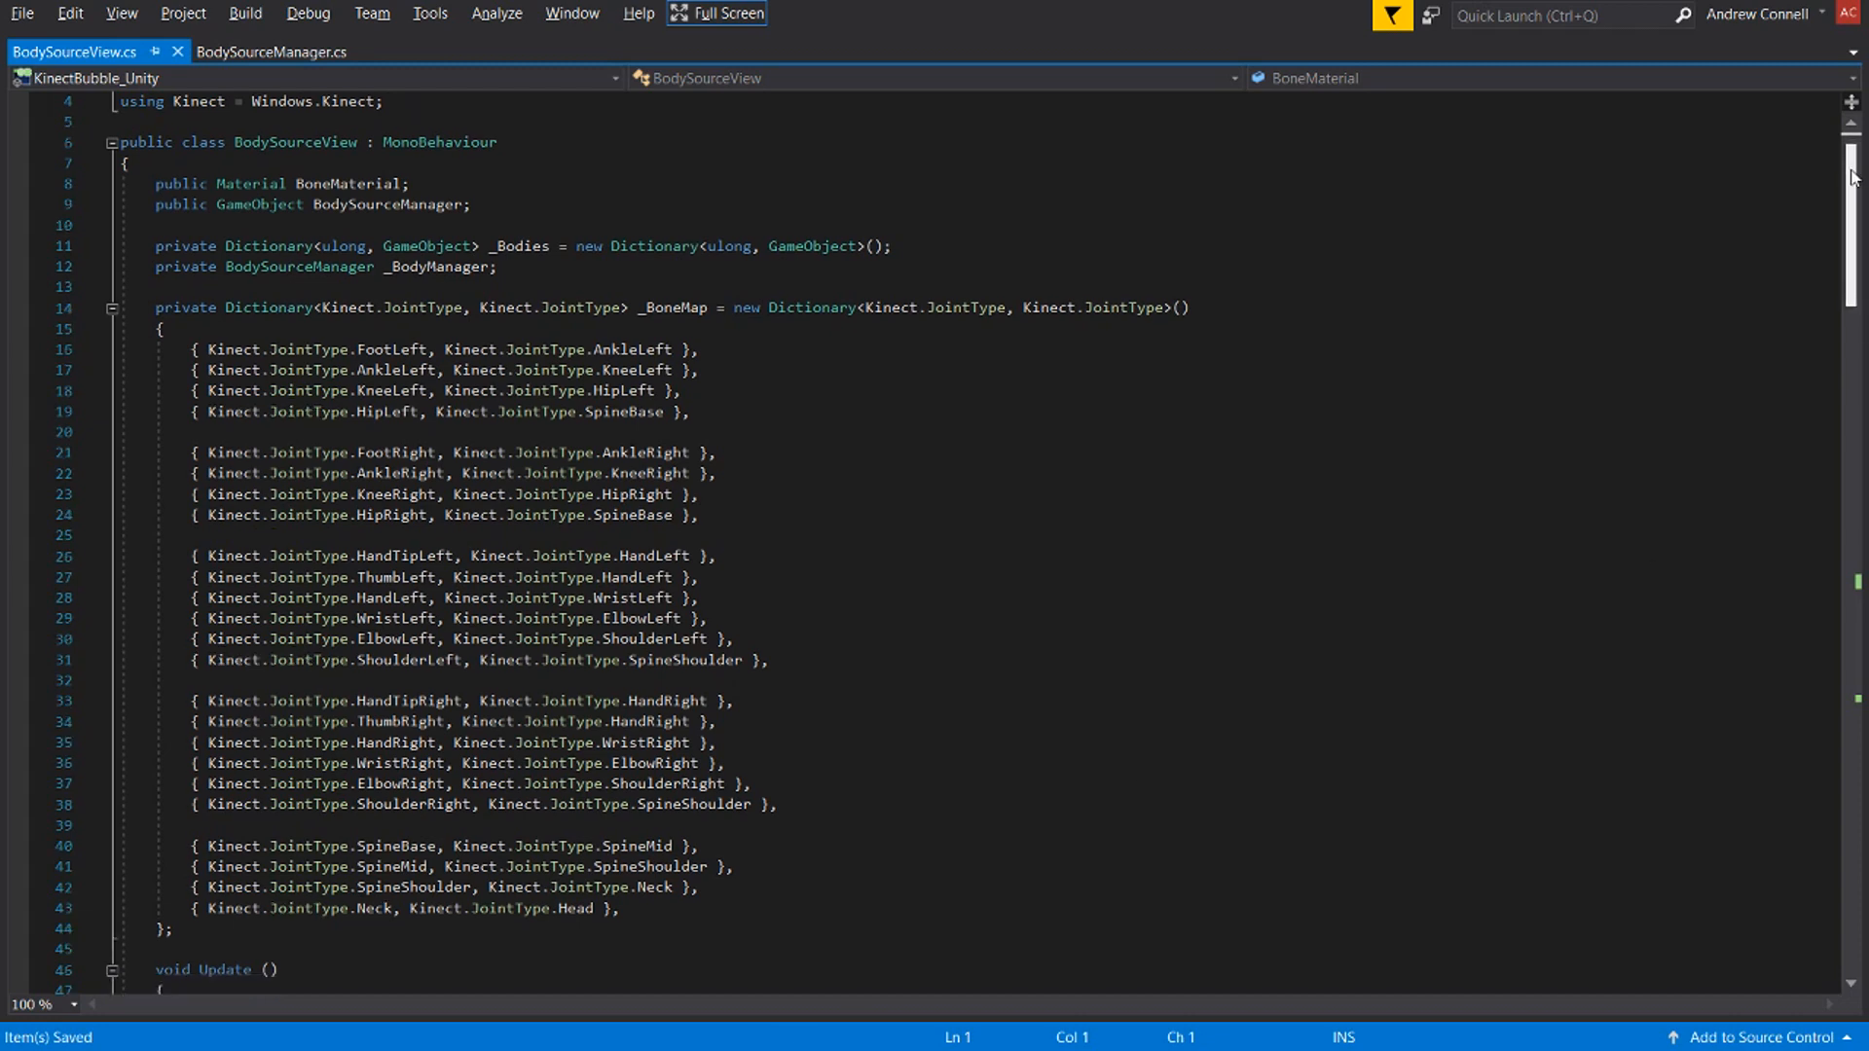
{"action": "scroll", "scroll_direction": "down", "scroll_amount": 3}
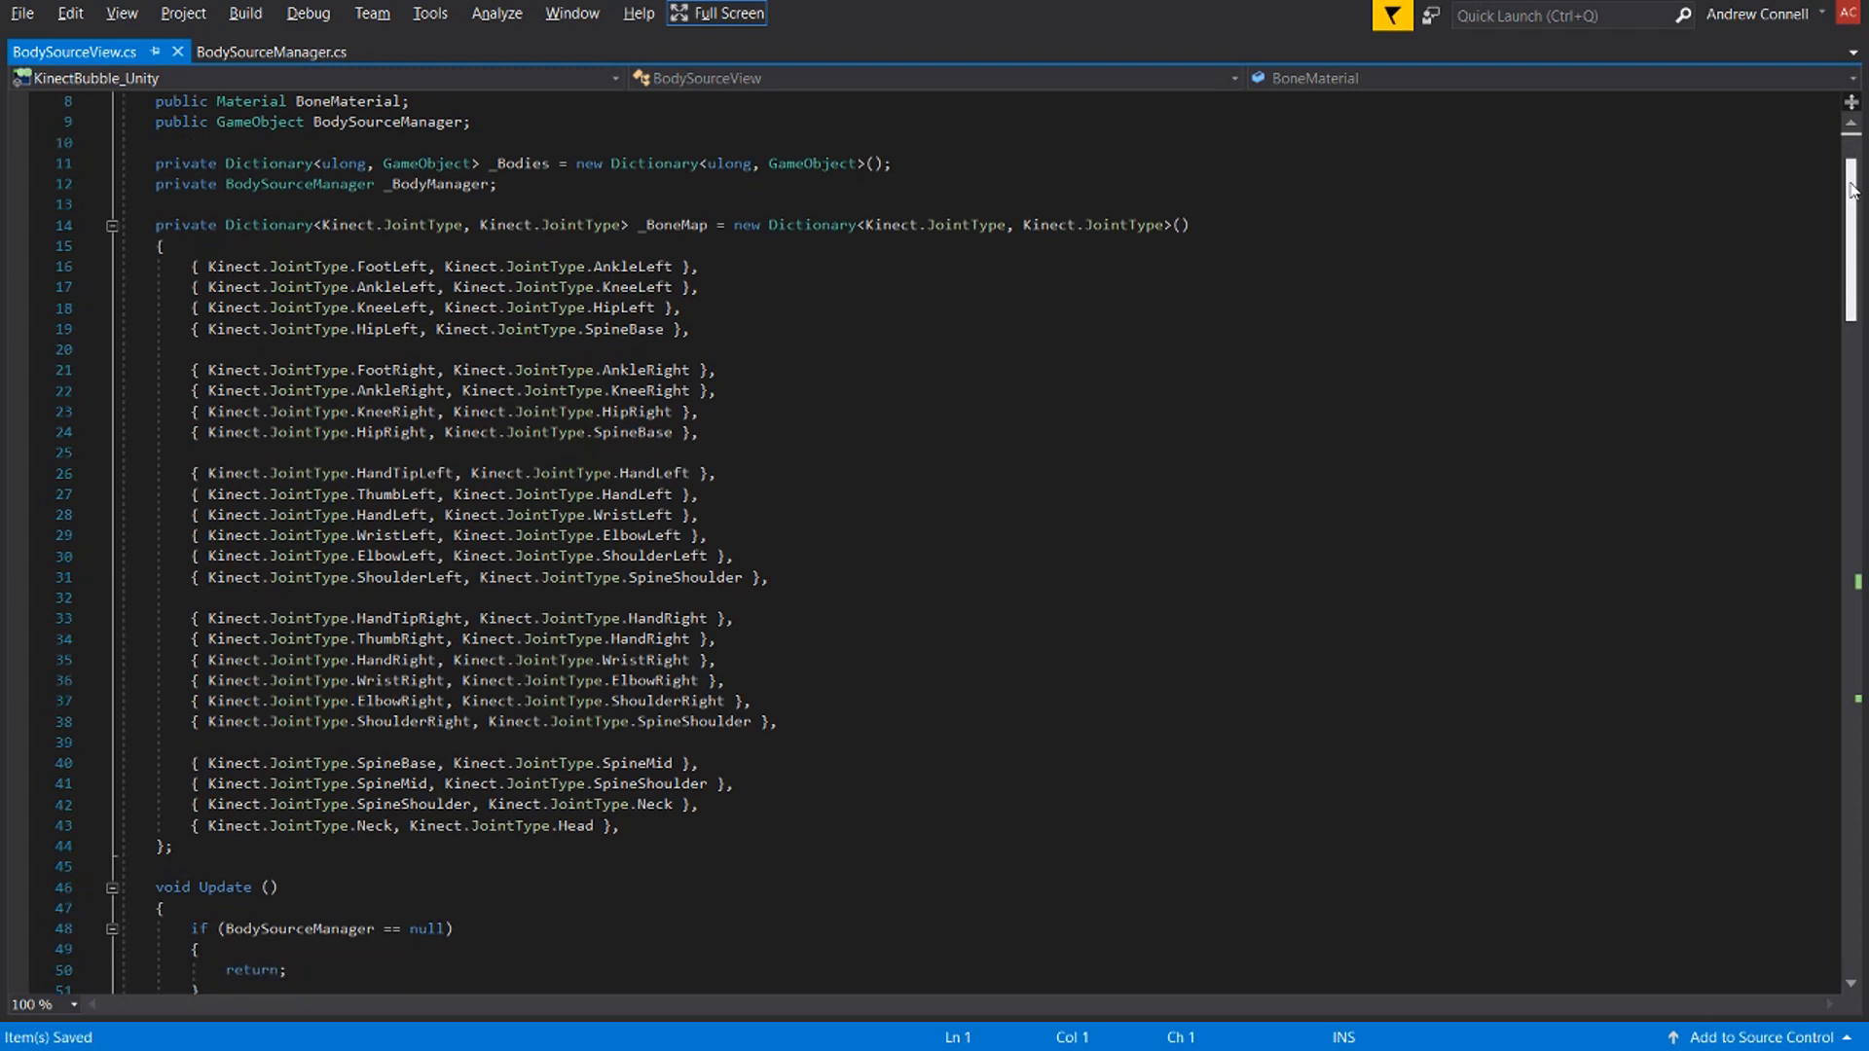
{"action": "scroll", "scroll_direction": "down", "scroll_amount": 3}
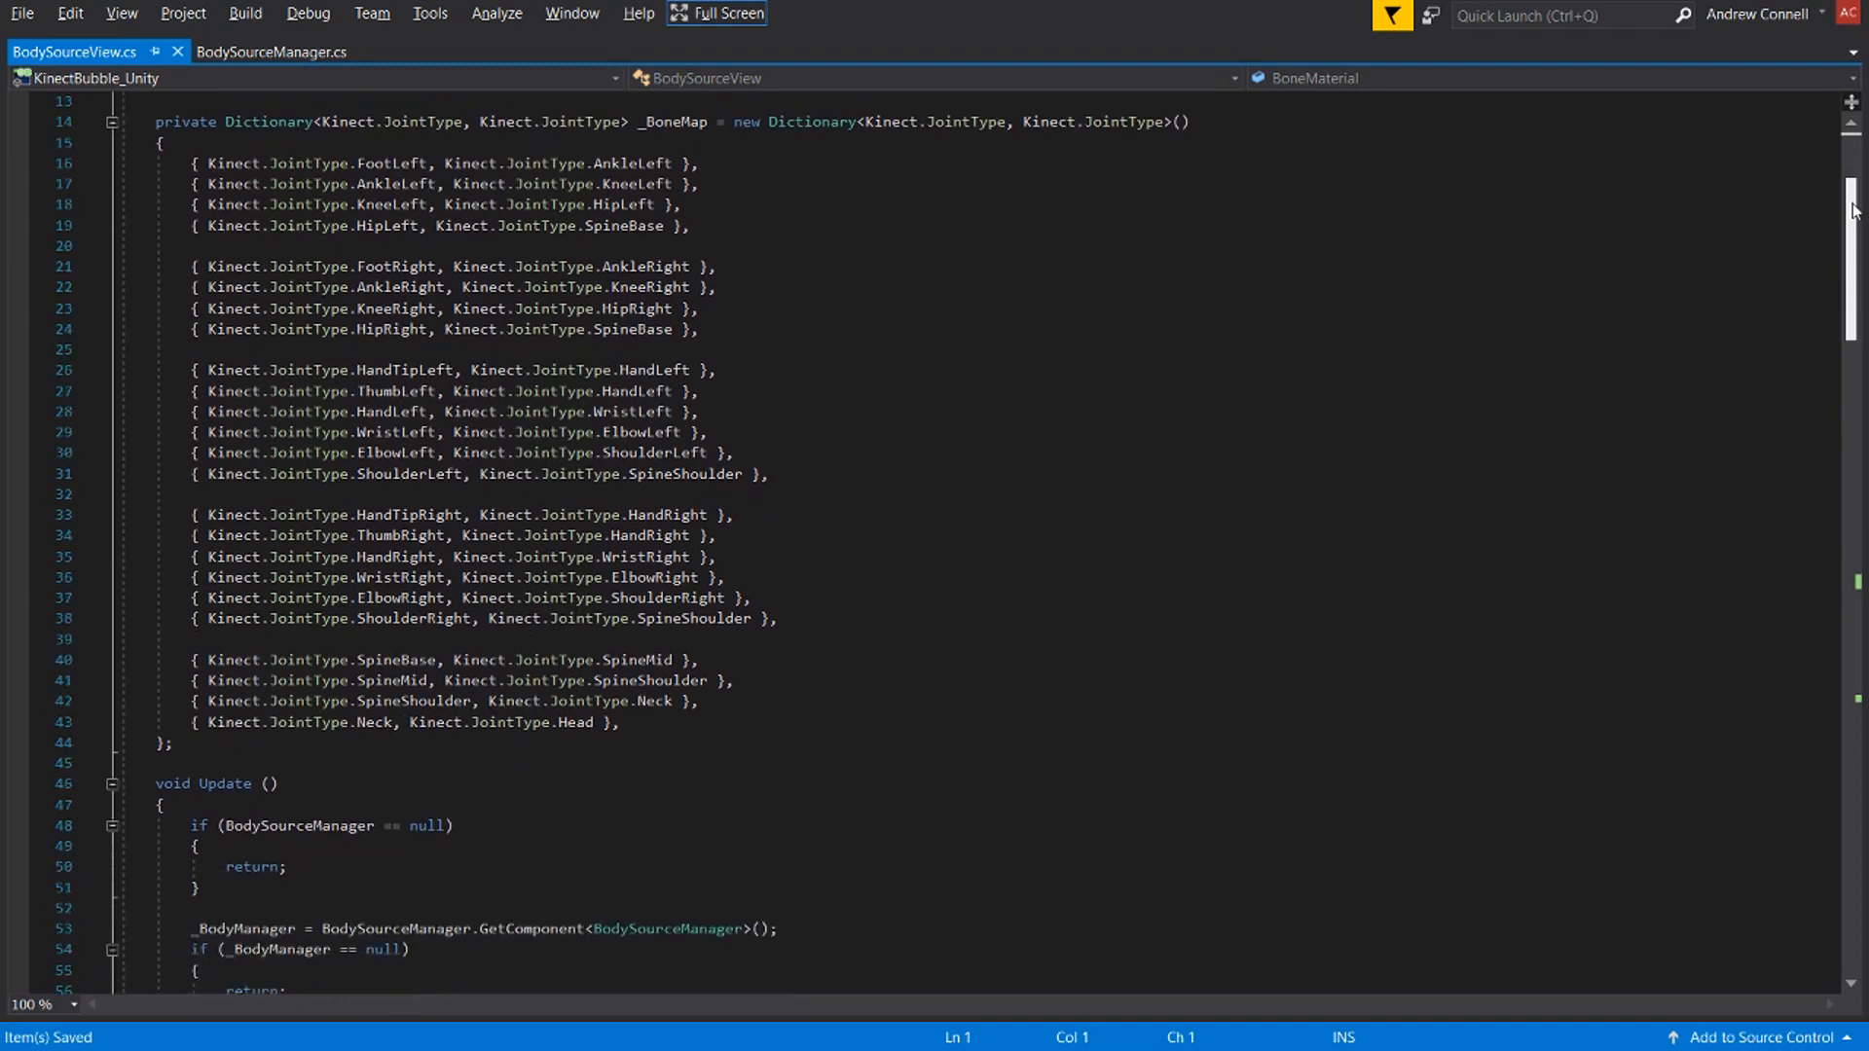
{"action": "scroll", "scroll_direction": "down", "scroll_amount": 3}
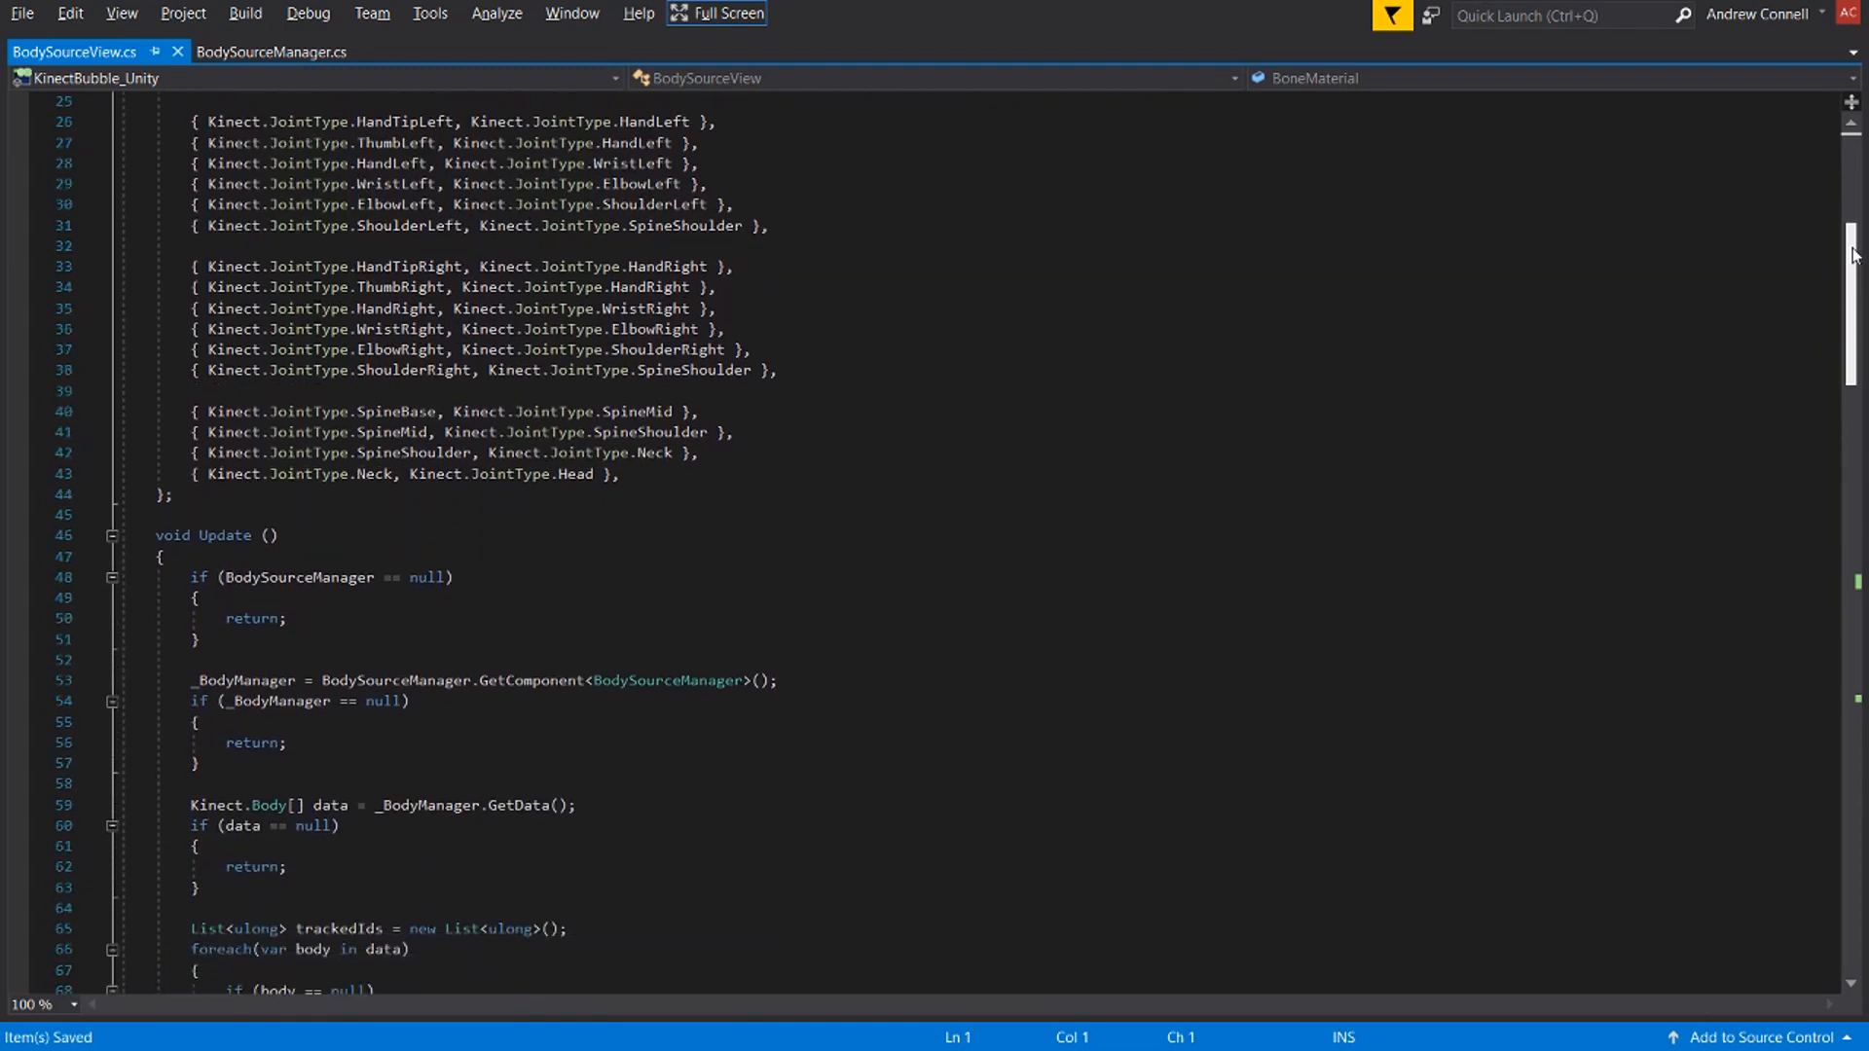
{"action": "scroll", "scroll_direction": "down", "scroll_amount": 3}
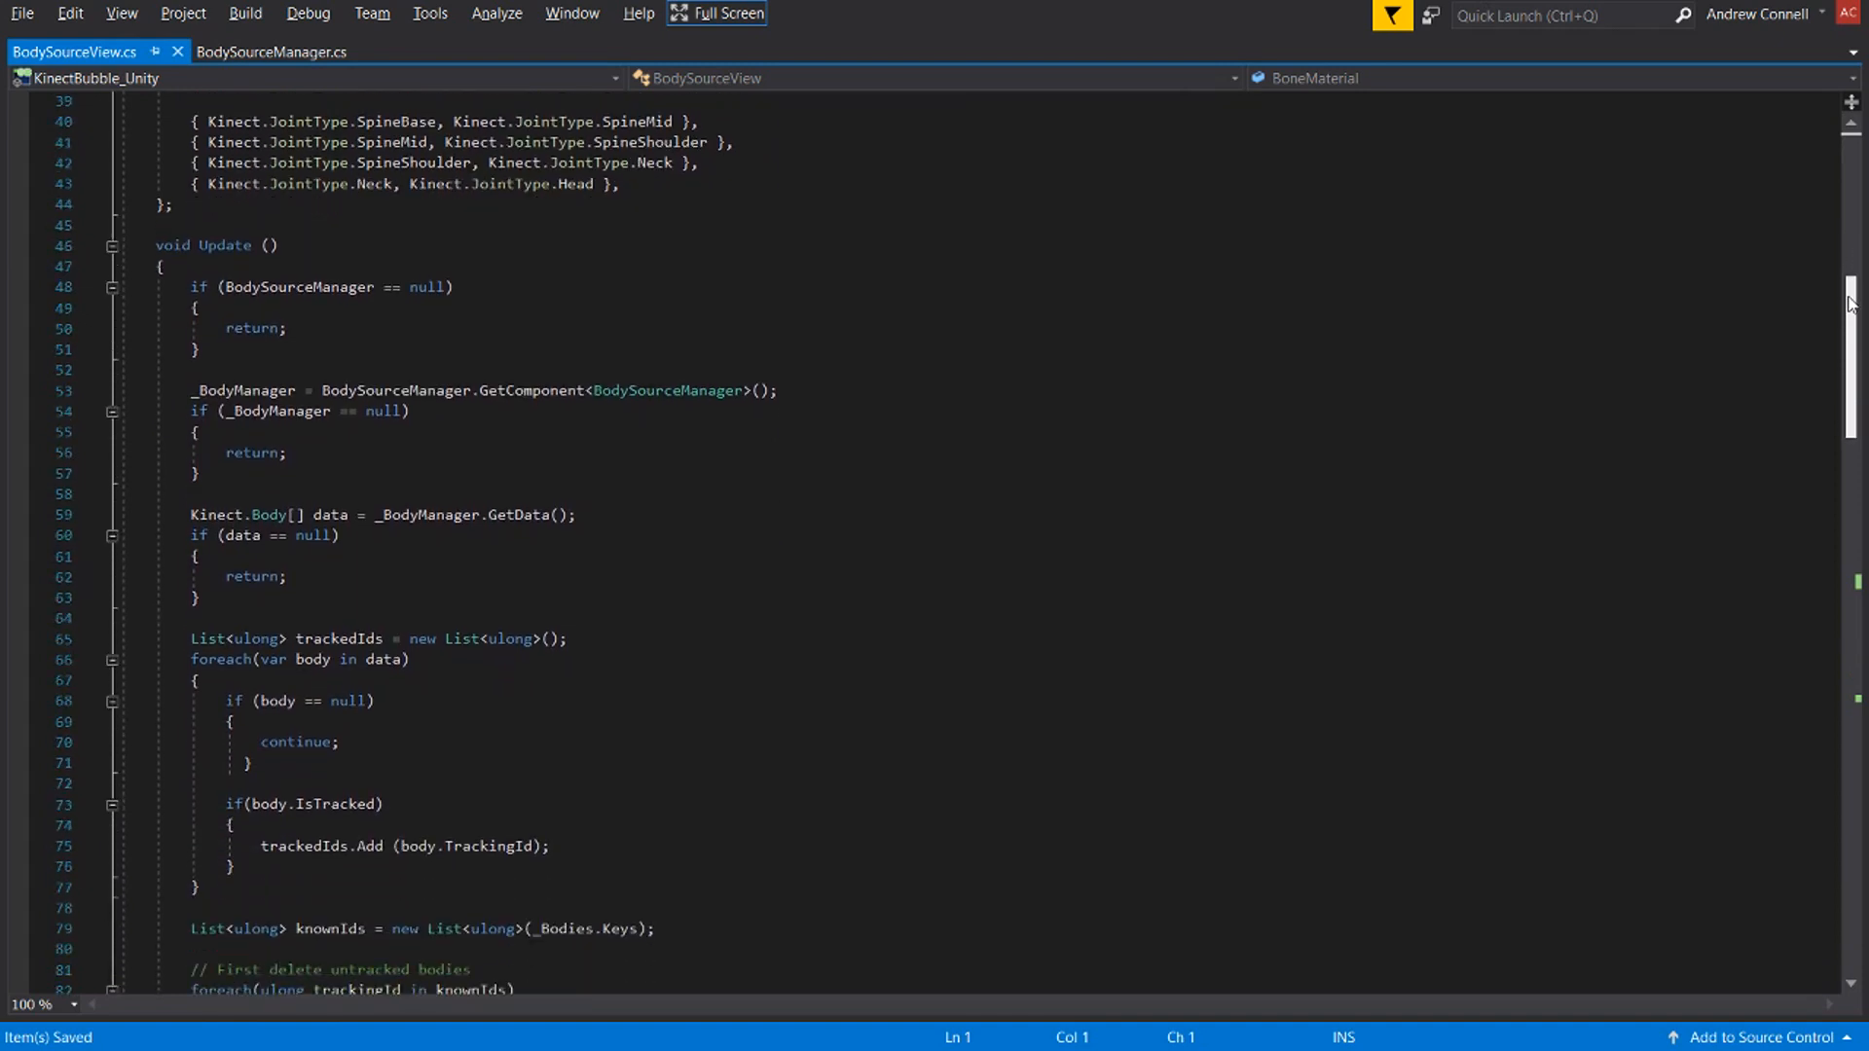
{"action": "scroll", "scroll_direction": "down", "scroll_amount": 3}
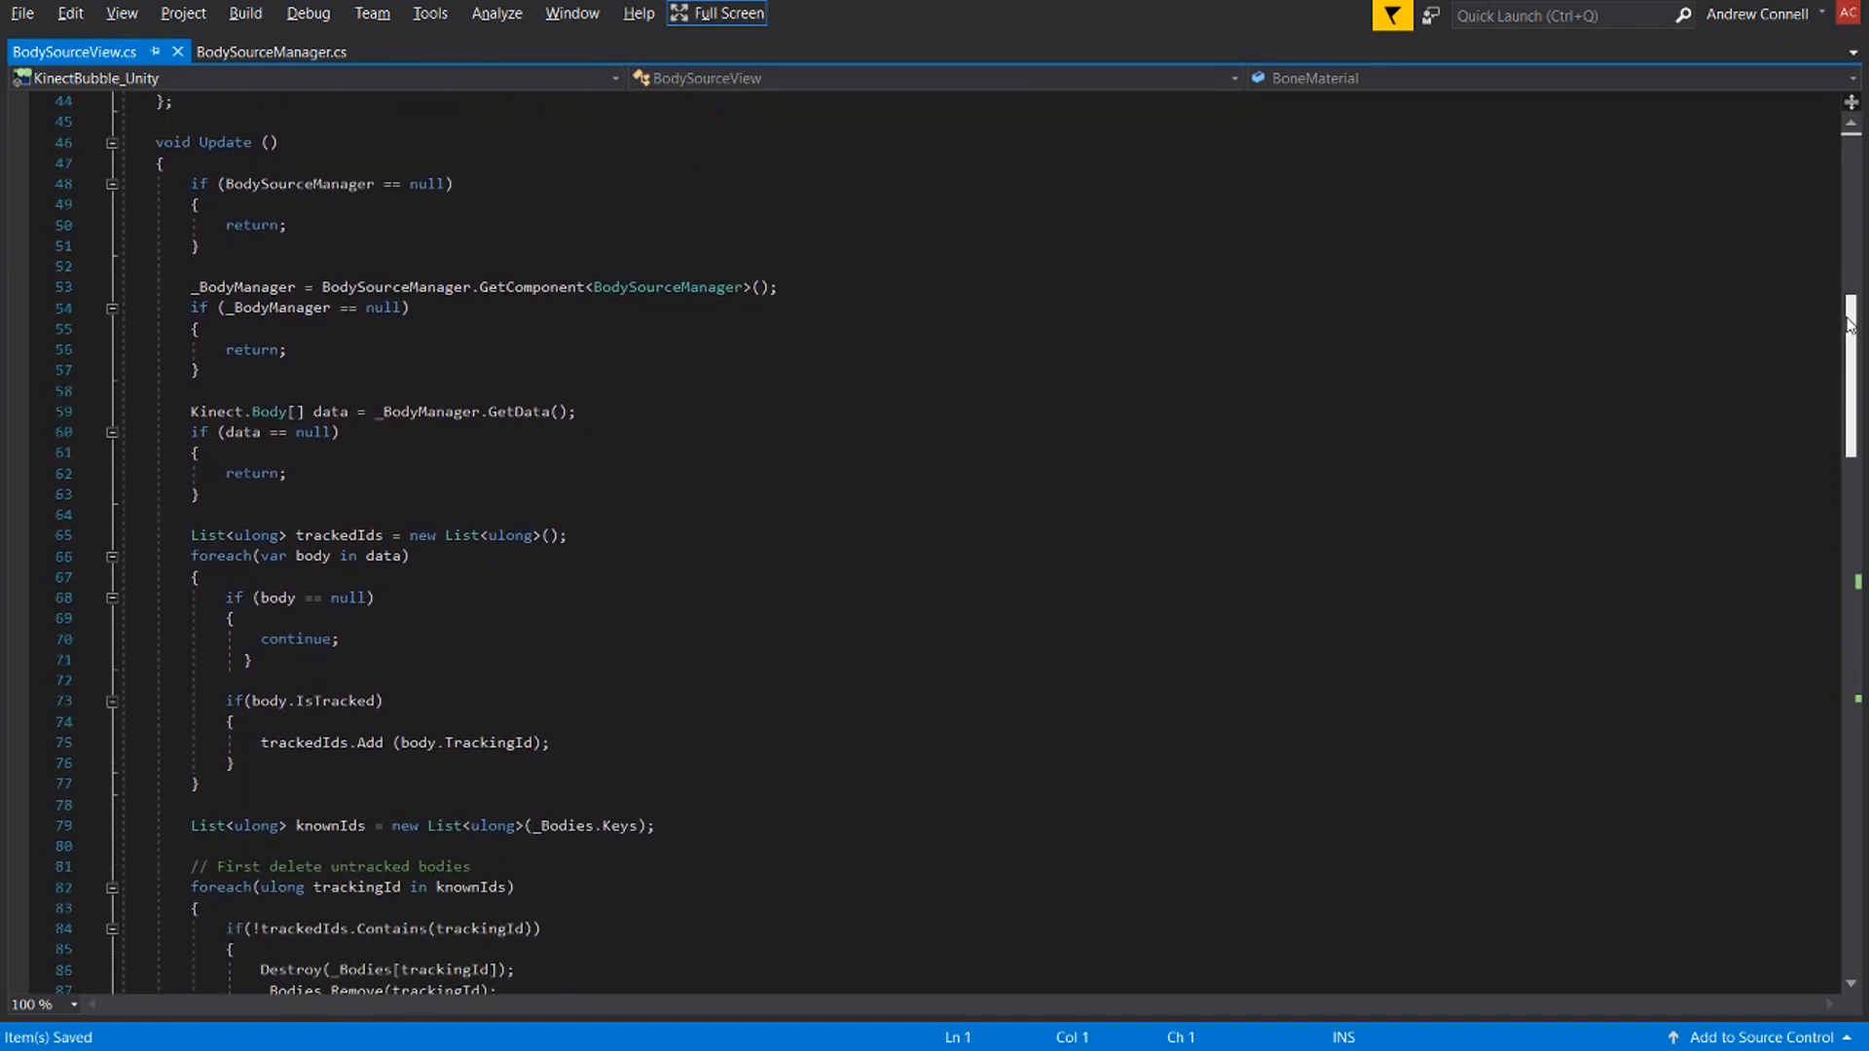
{"action": "scroll", "scroll_direction": "down", "scroll_amount": 3}
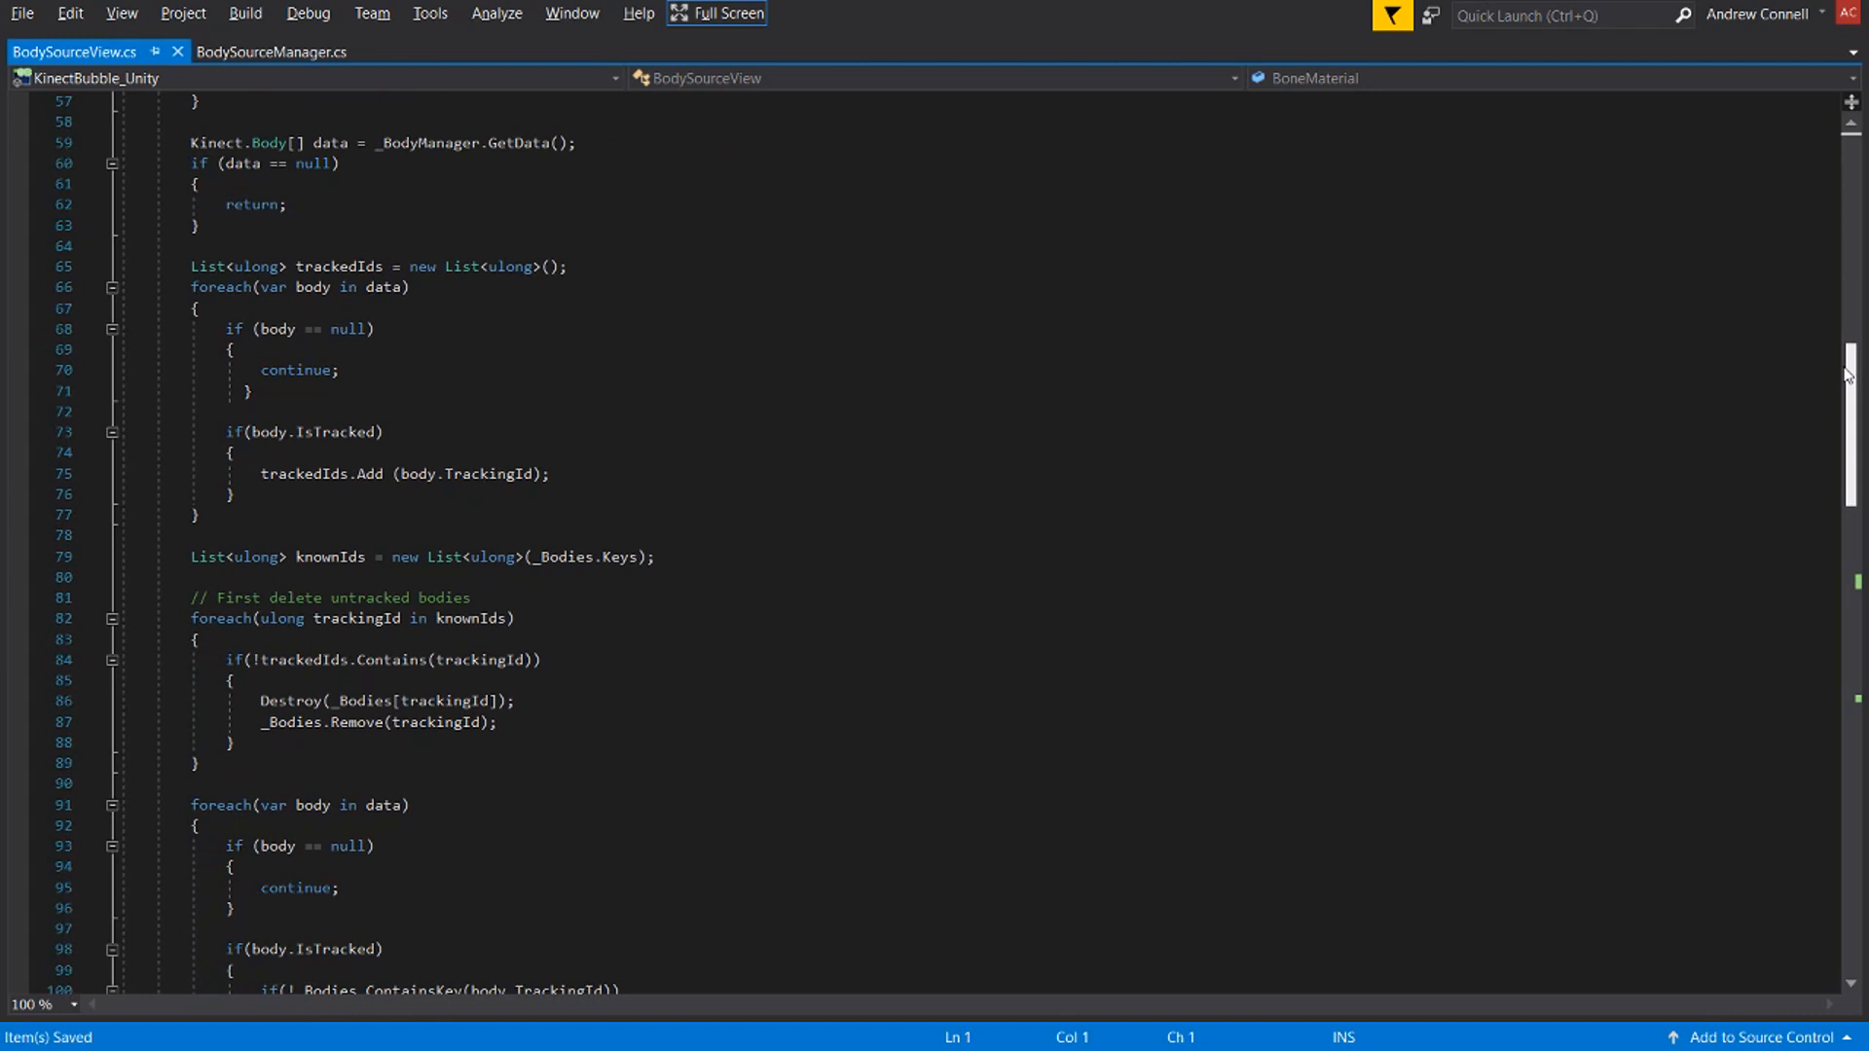